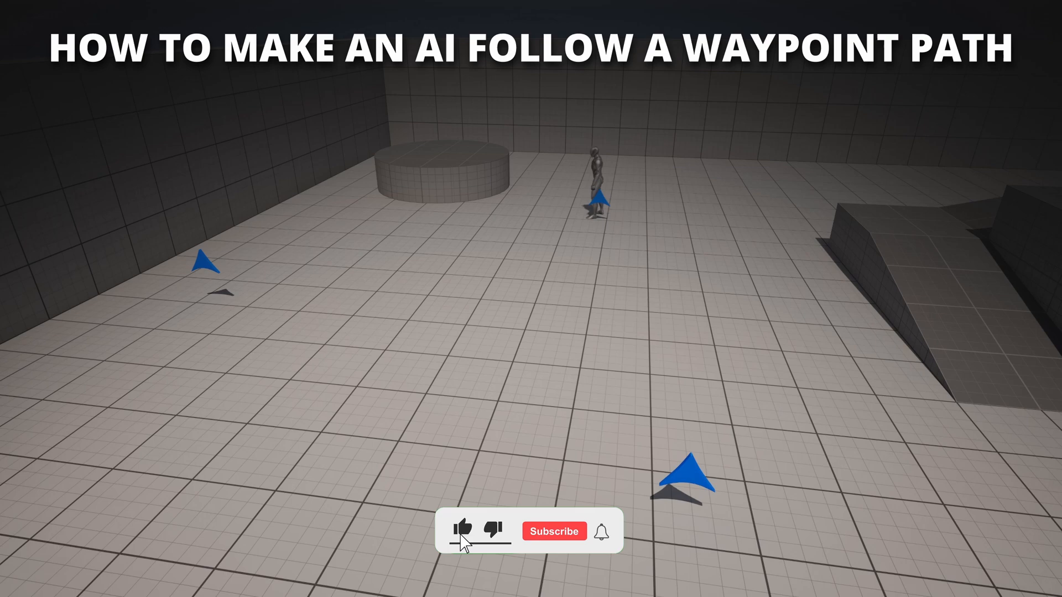
# Create a Character-based Blueprint Class named BP_AI from the Content Browser and open it
pyautogui.click(553, 530)
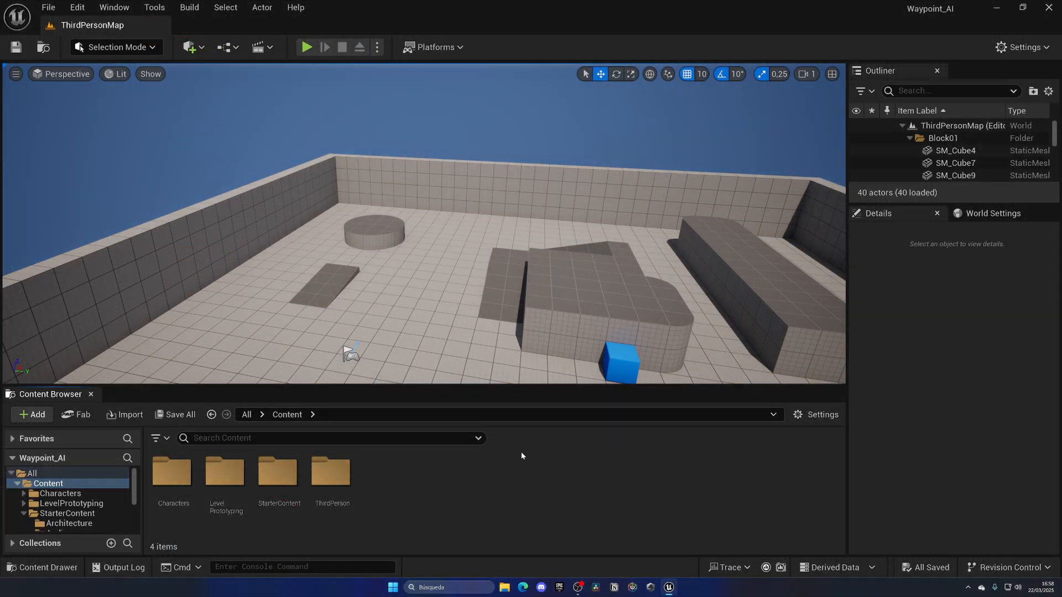
pyautogui.click(31, 415)
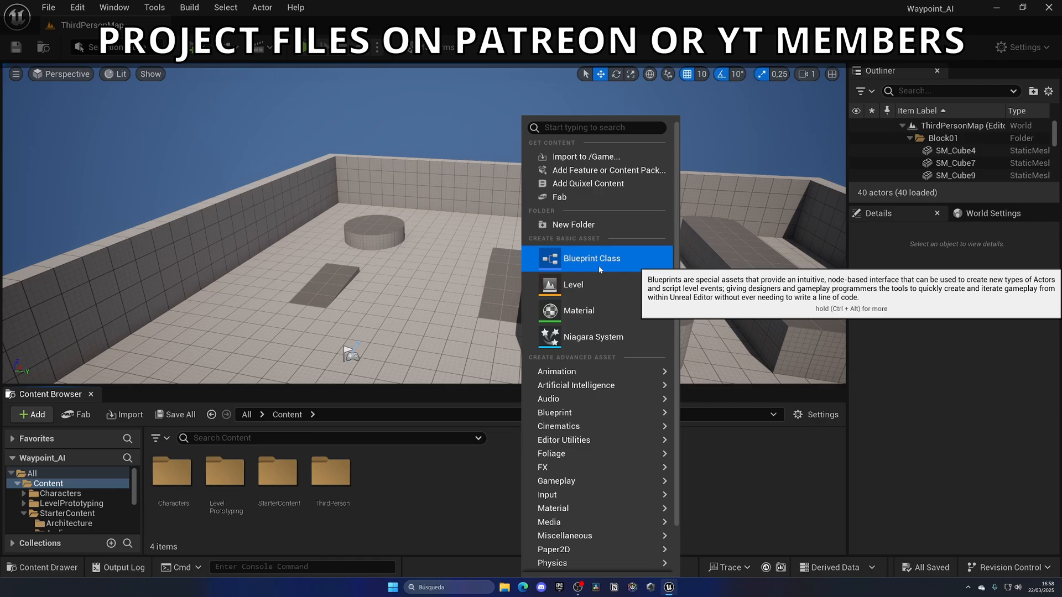
pyautogui.click(590, 258)
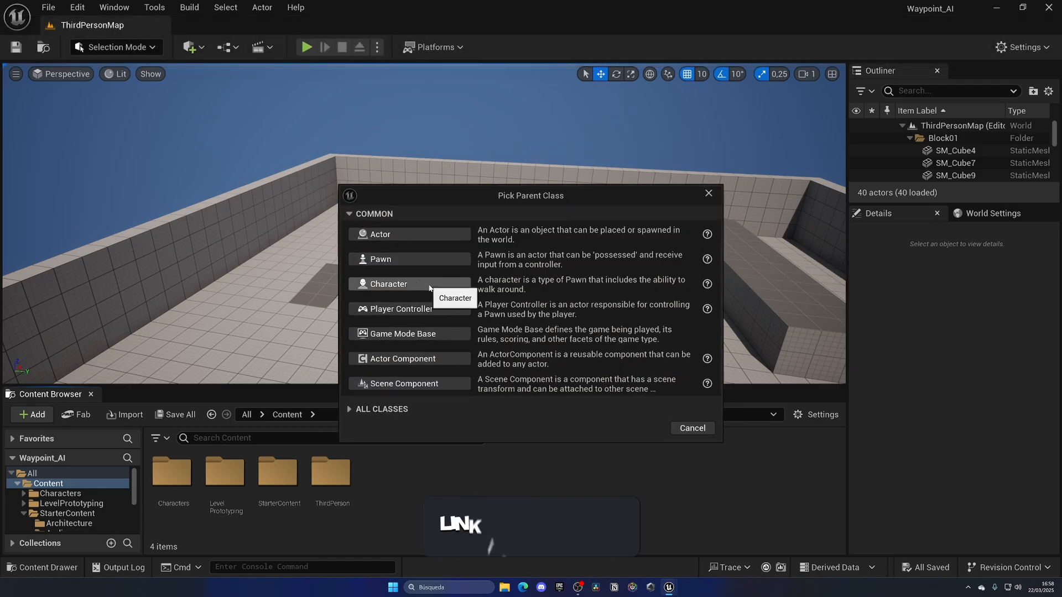
pyautogui.click(389, 284)
pyautogui.write('BP_AI')
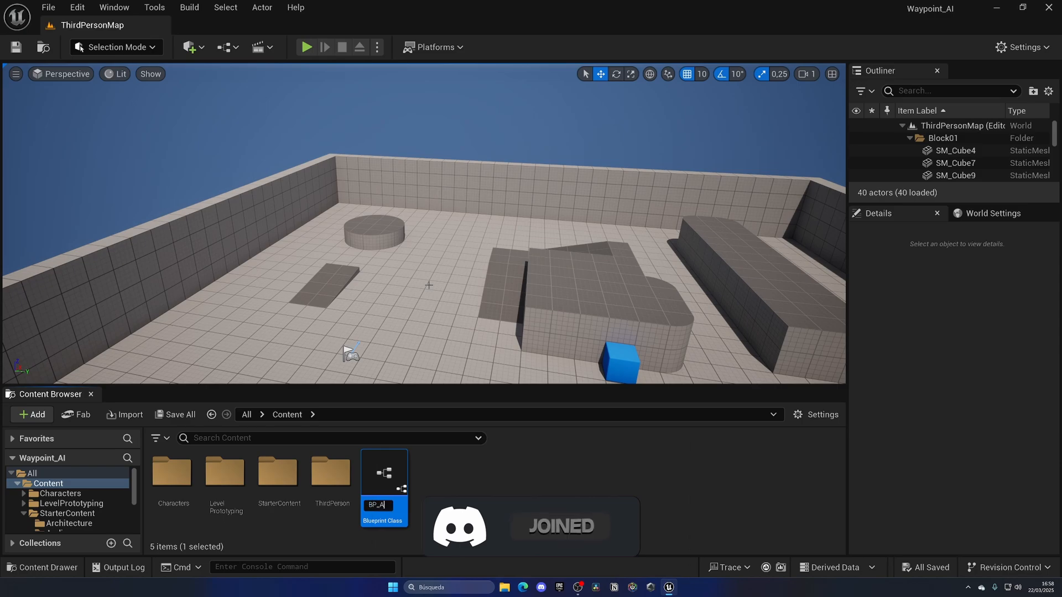
pyautogui.doubleClick(383, 472)
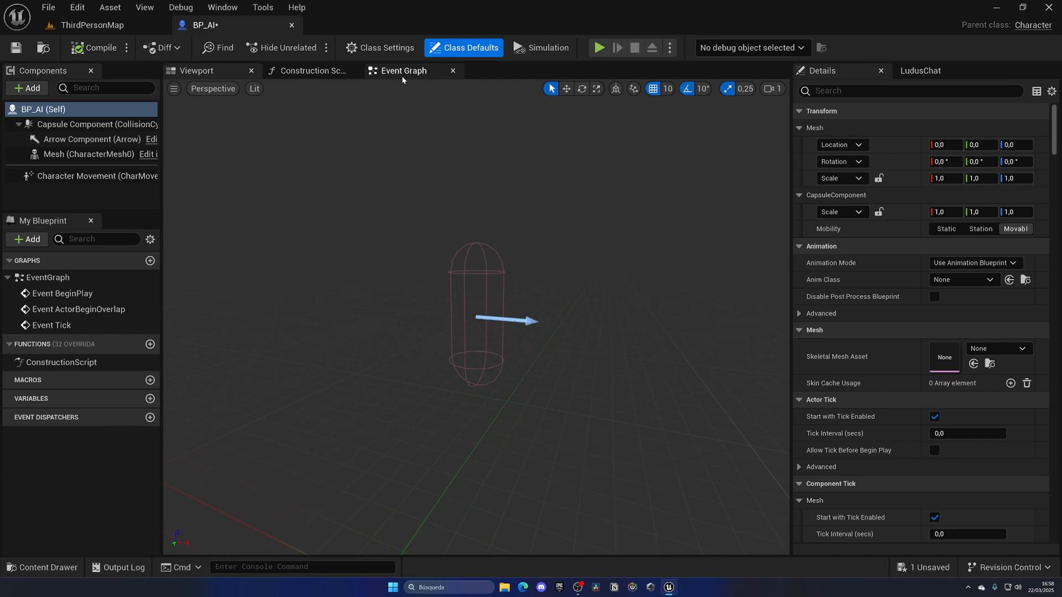
# In the Event Graph, add a 'Chase Player' custom event driving AI MoveTo toward Get Player Character
pyautogui.click(403, 71)
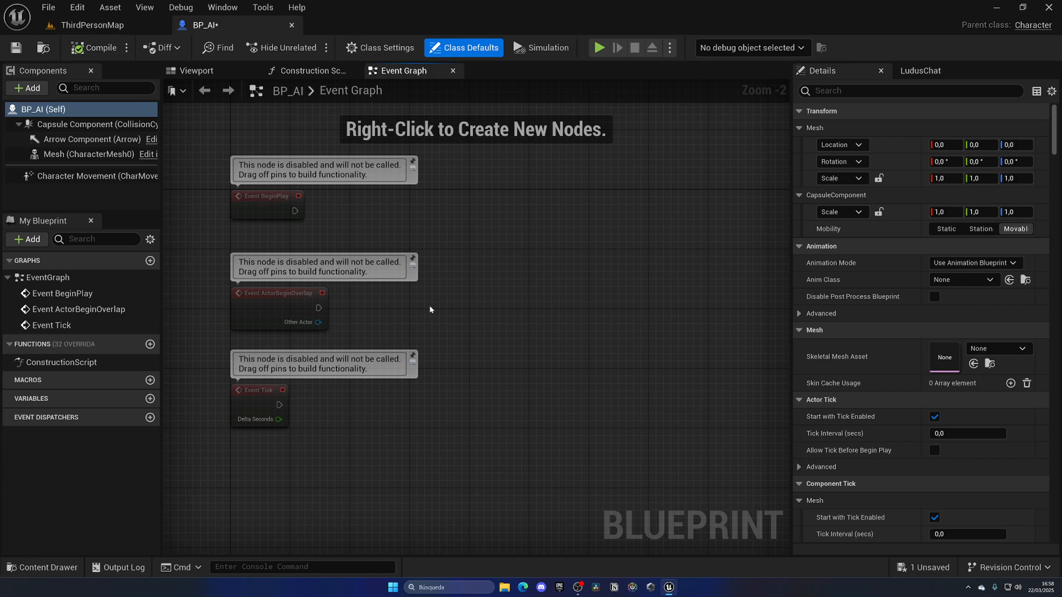
pyautogui.moveTo(411, 319)
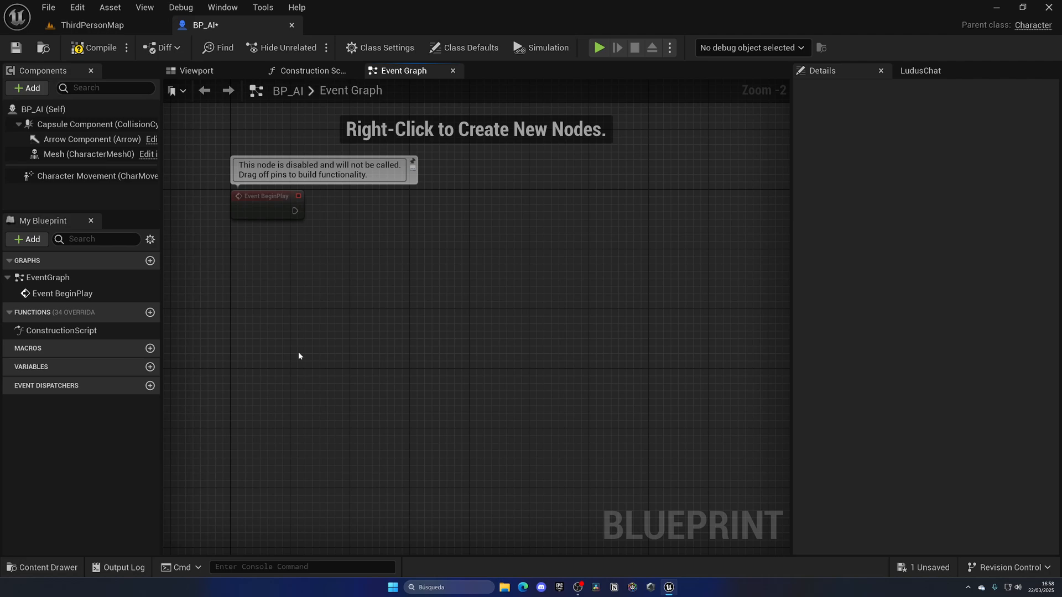
pyautogui.moveTo(294, 331)
pyautogui.write('cus')
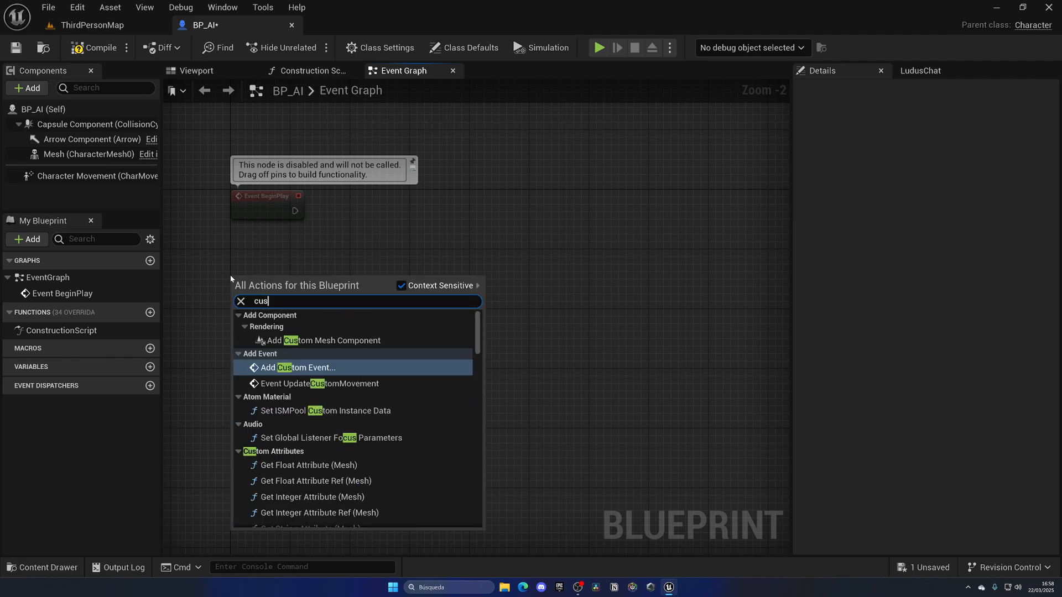
pyautogui.click(295, 367)
pyautogui.write('get player')
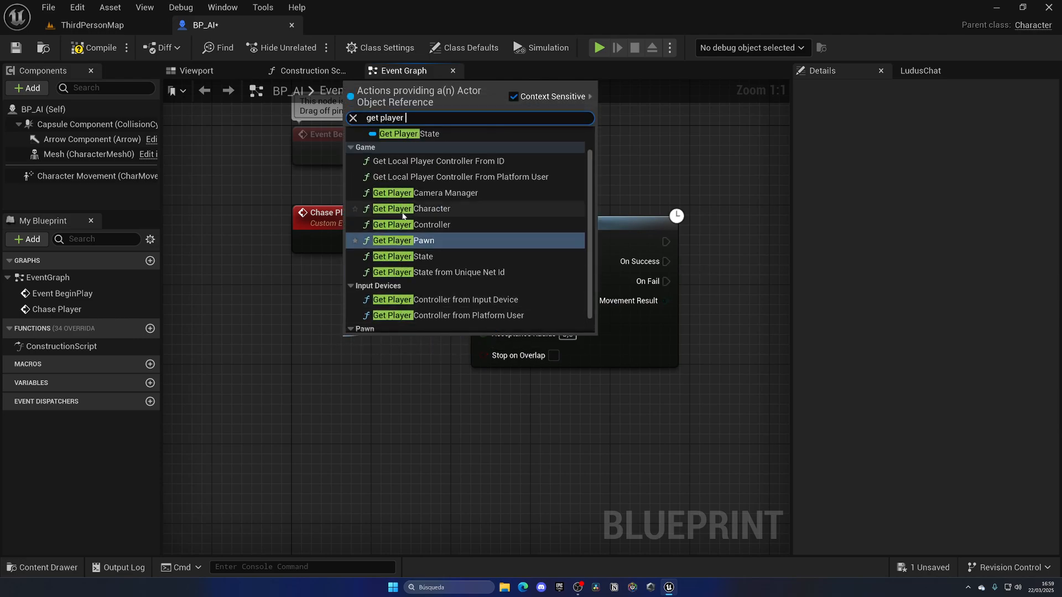
pyautogui.click(420, 208)
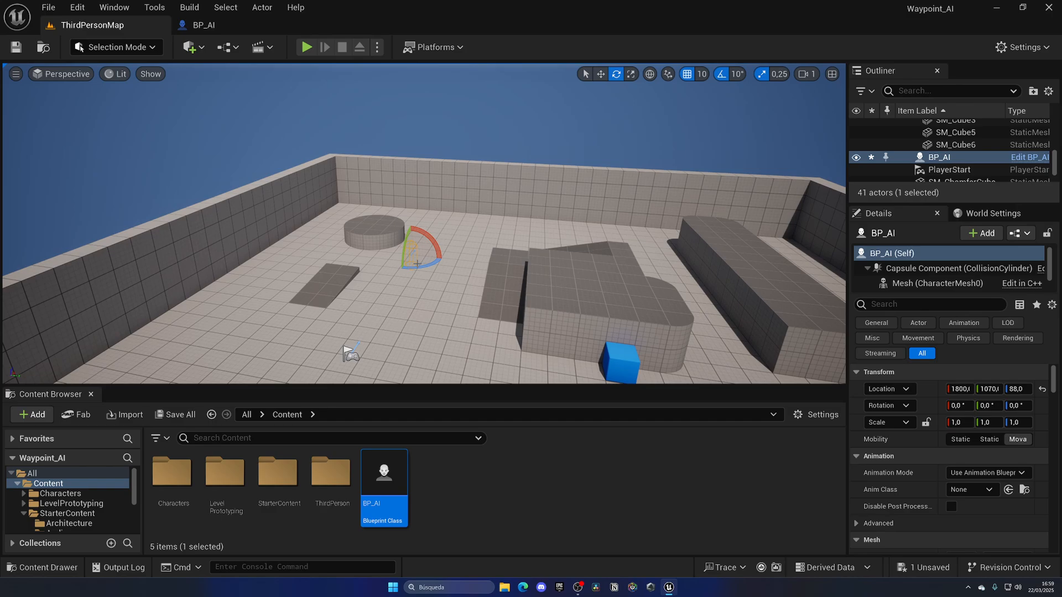
# Set BP_AI's Mesh to SKM_Manny using animation asset MM_Idle
pyautogui.click(586, 74)
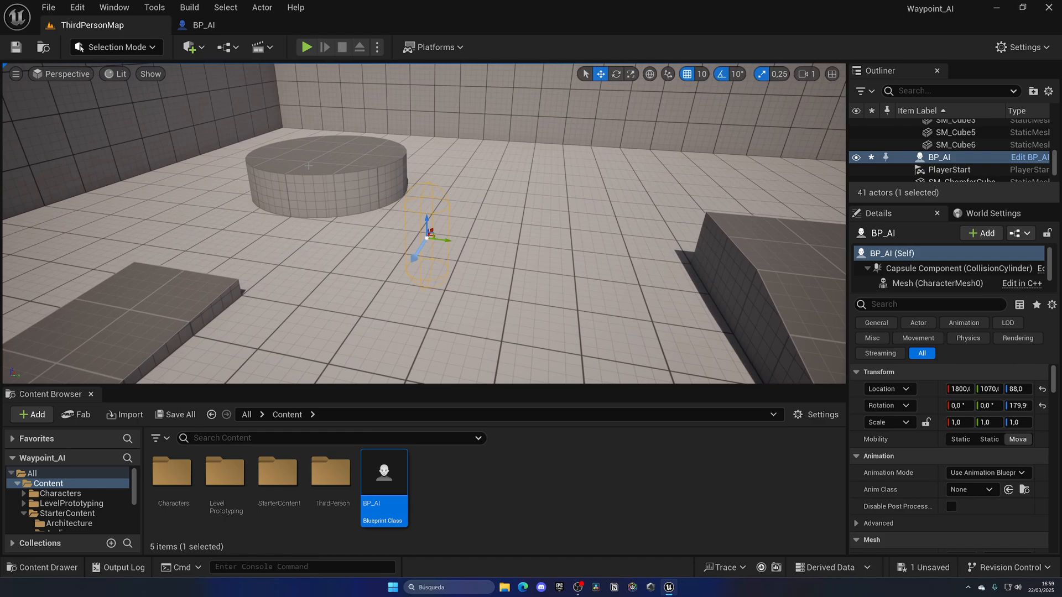
pyautogui.doubleClick(384, 471)
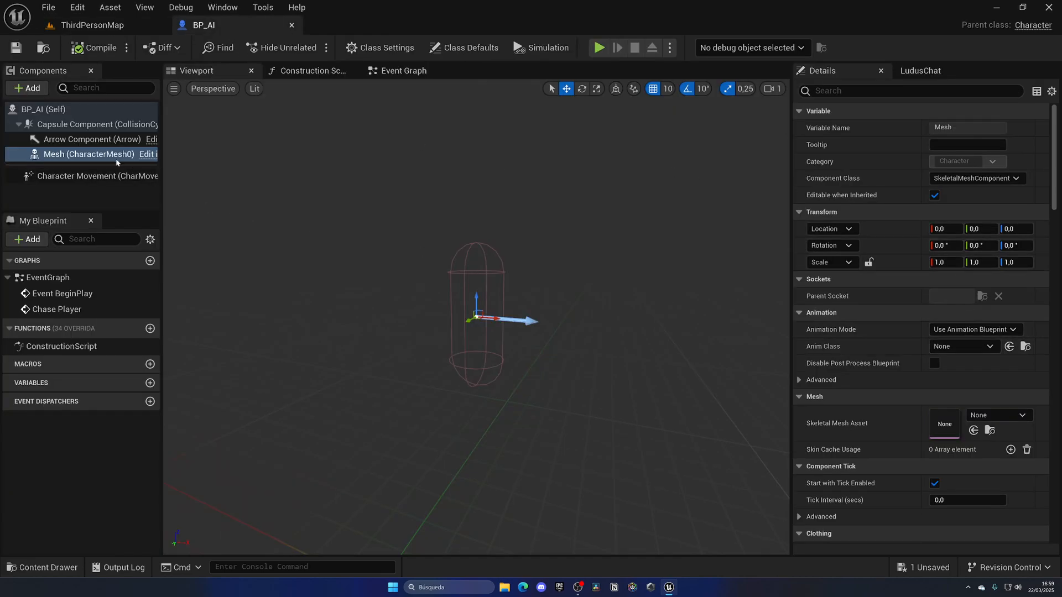
pyautogui.click(1021, 414)
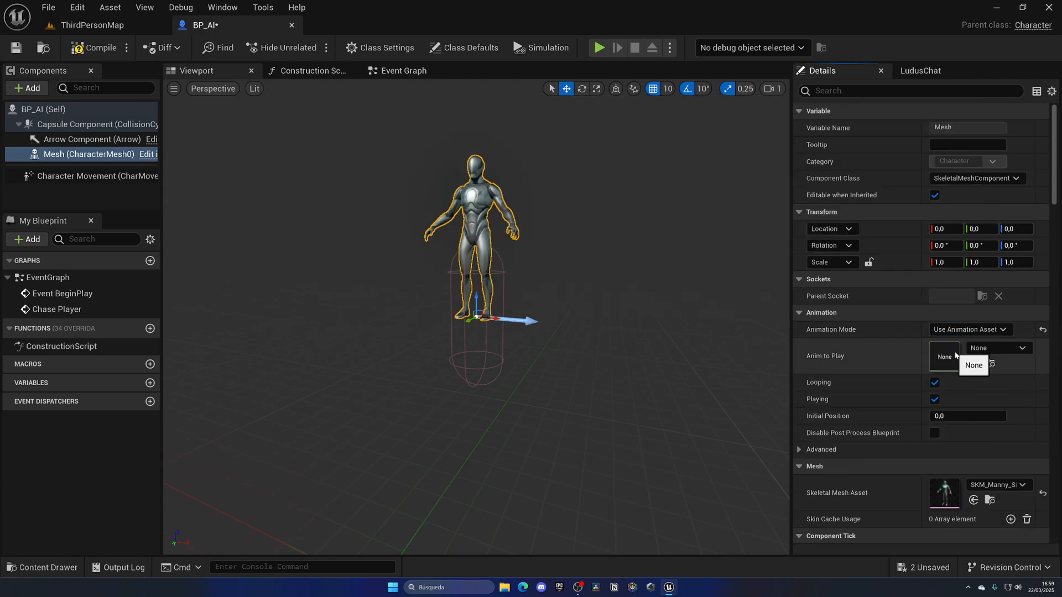
pyautogui.click(968, 329)
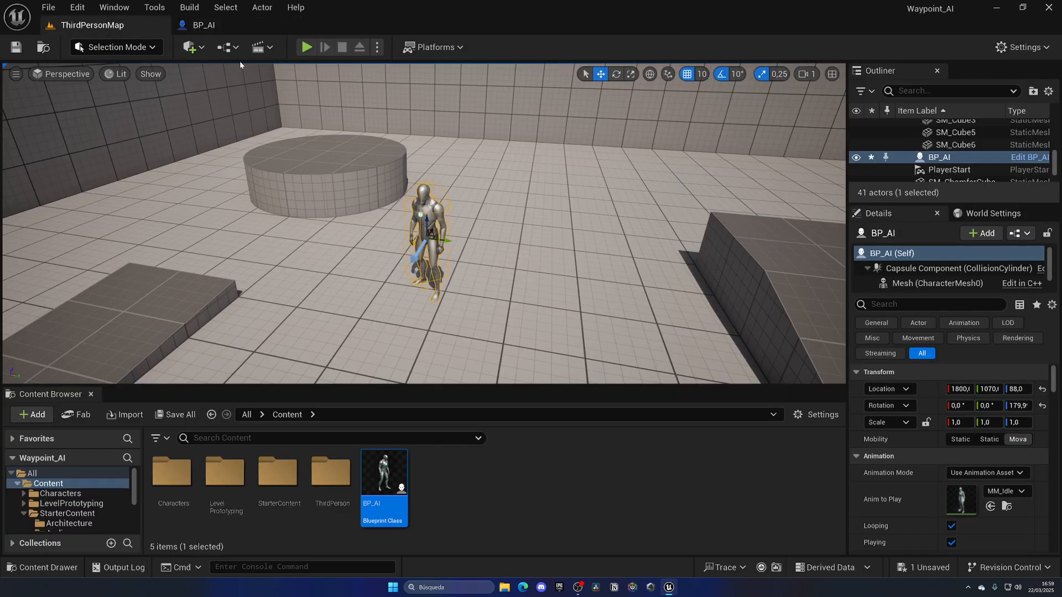
pyautogui.click(189, 48)
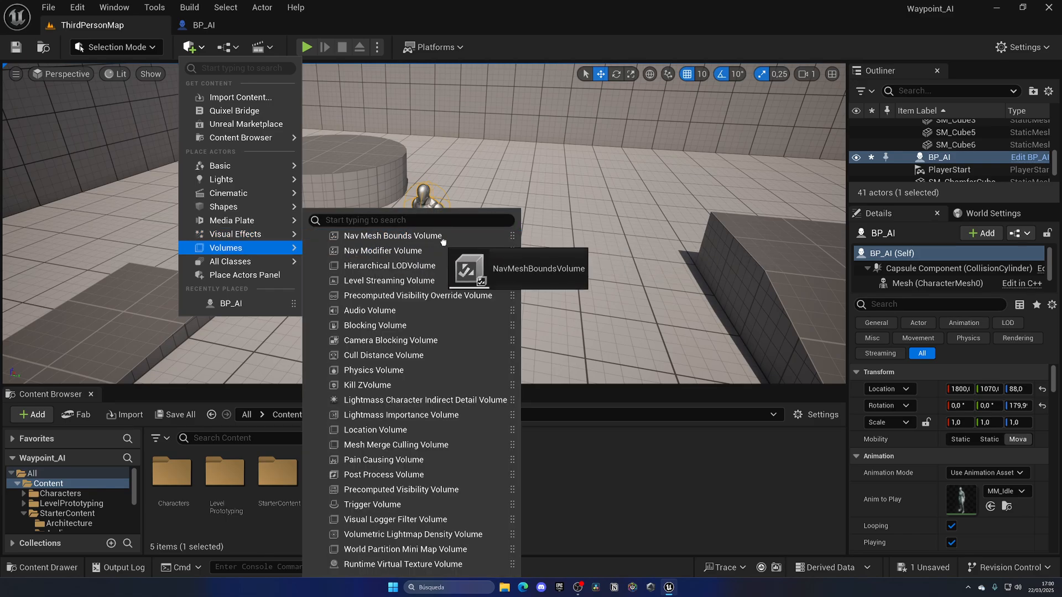
# Place a Nav Mesh Bounds Volume scaled to 20 over the level and start a playtest
pyautogui.click(391, 235)
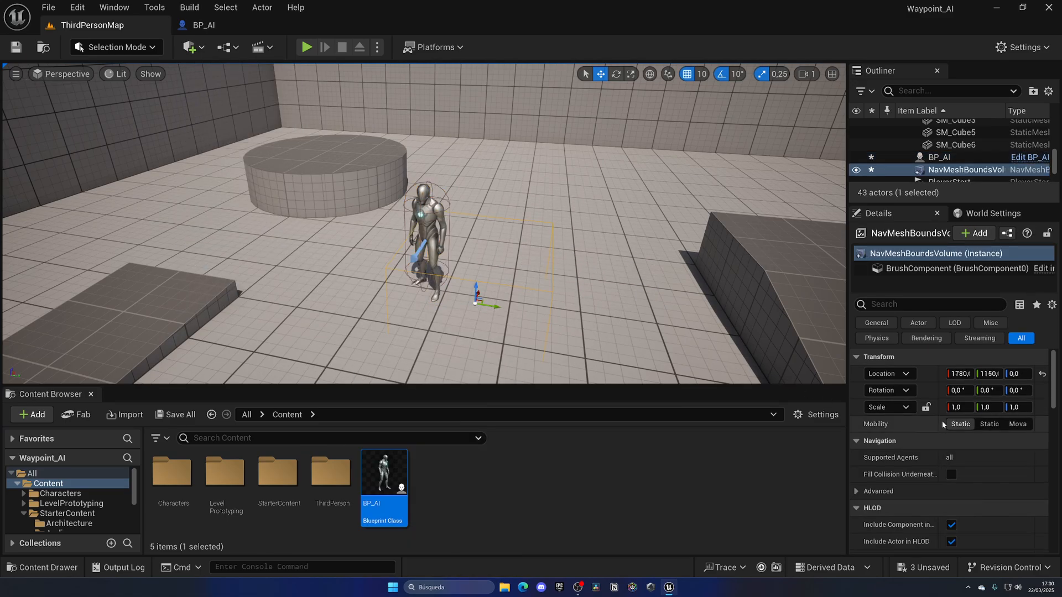
pyautogui.click(957, 407)
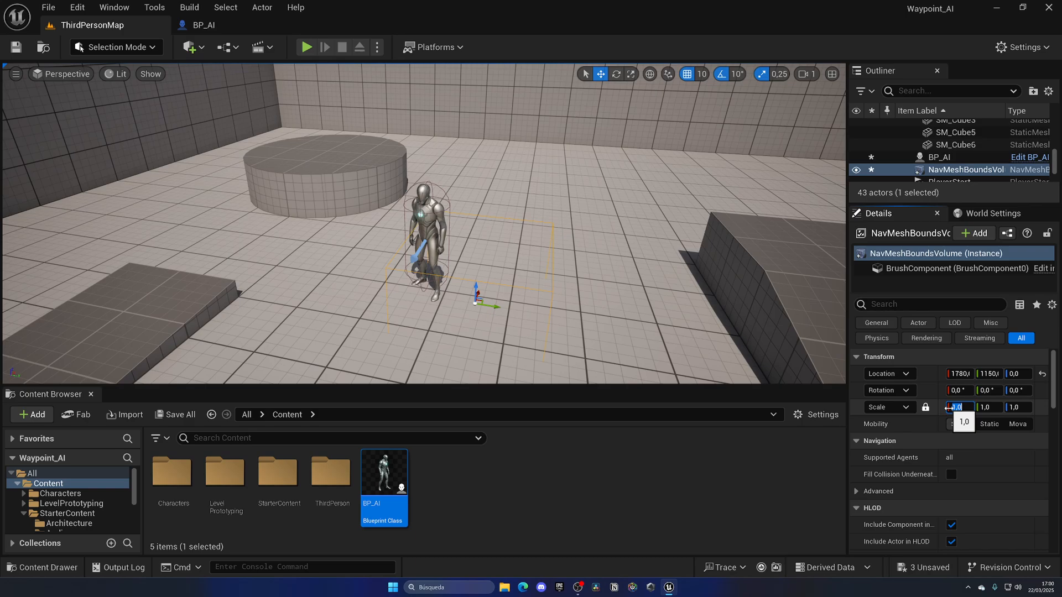
pyautogui.write('20.0')
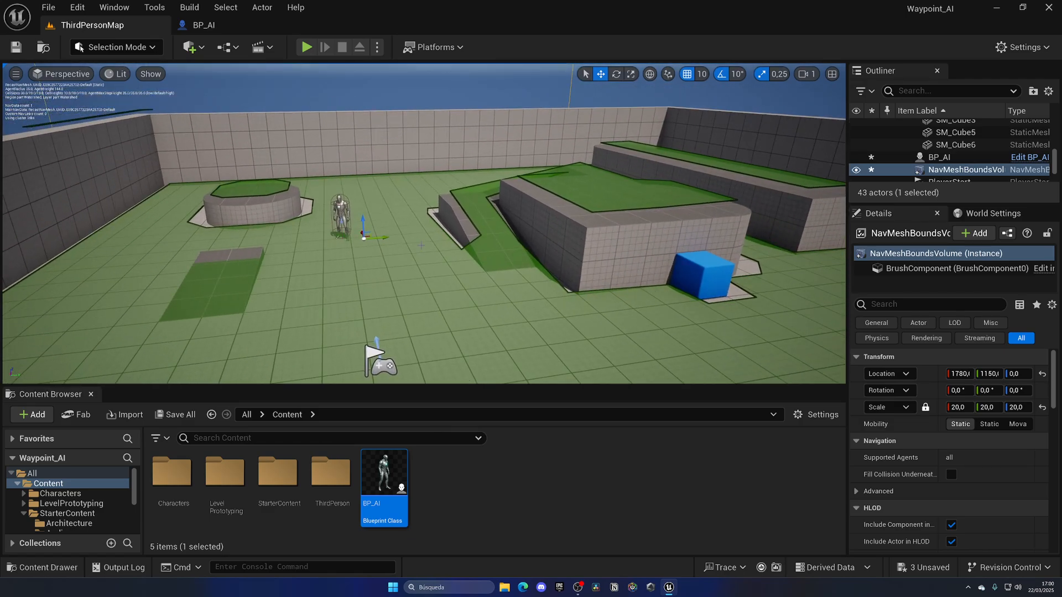
pyautogui.click(306, 47)
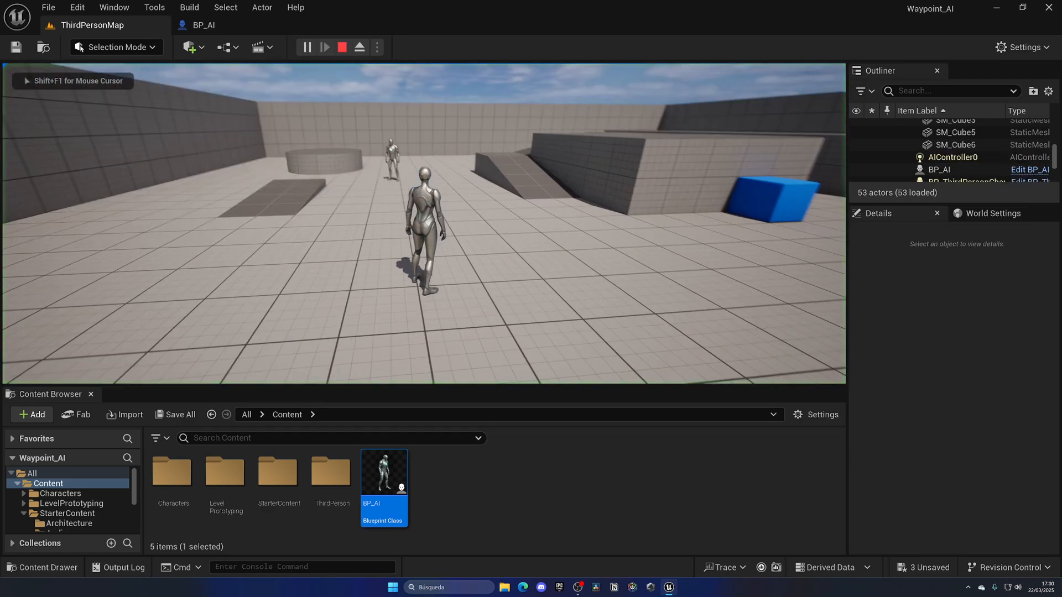
# Review BP_AI's BeginPlay calling Chase Player, compile and save all changes
pyautogui.doubleClick(384, 471)
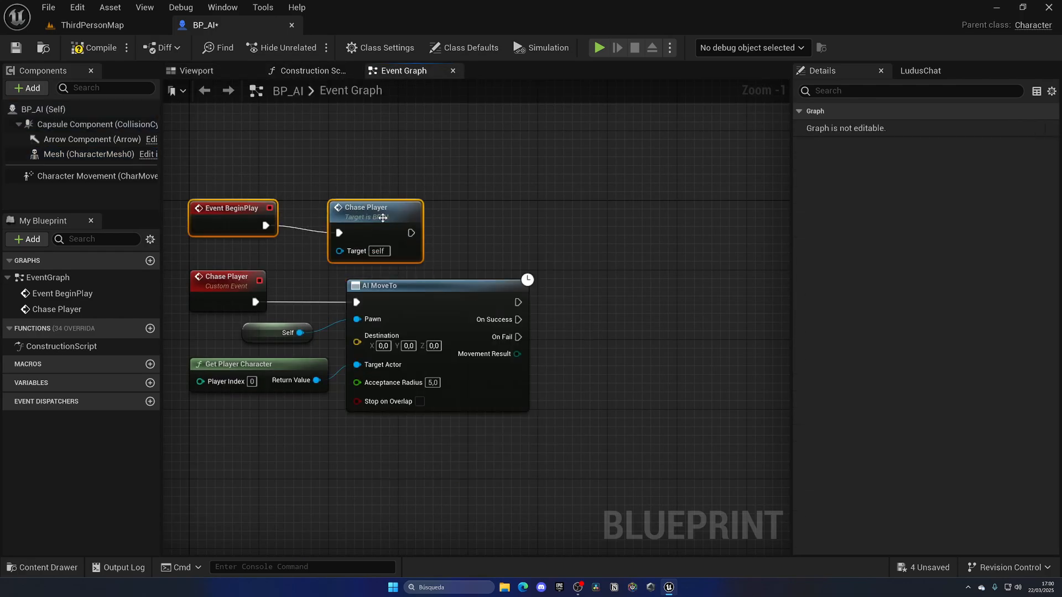
pyautogui.click(100, 47)
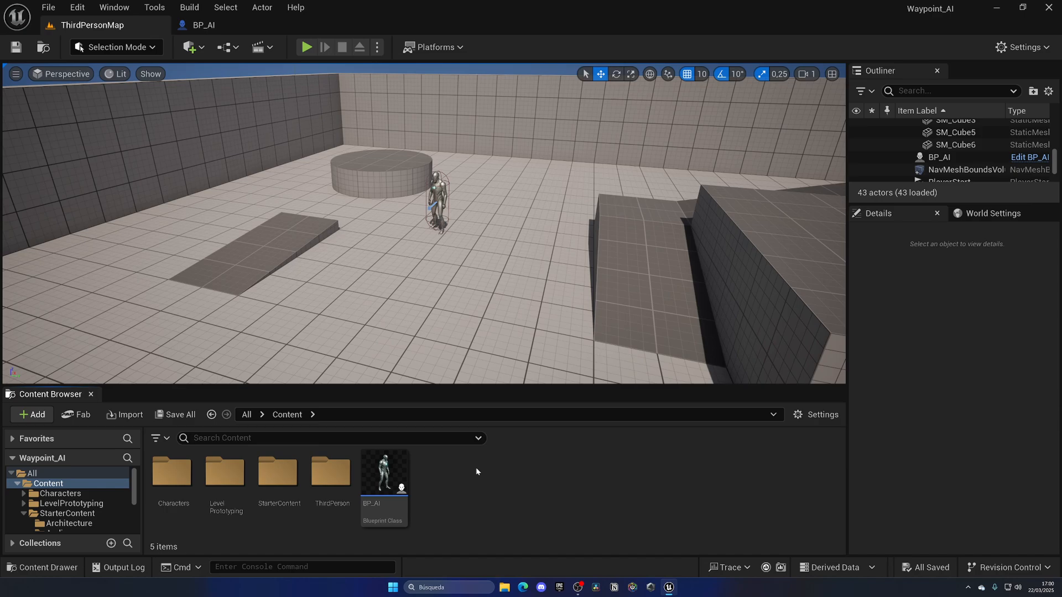
# Create an Actor Blueprint Class named BP_Waypoint and open it
pyautogui.click(32, 415)
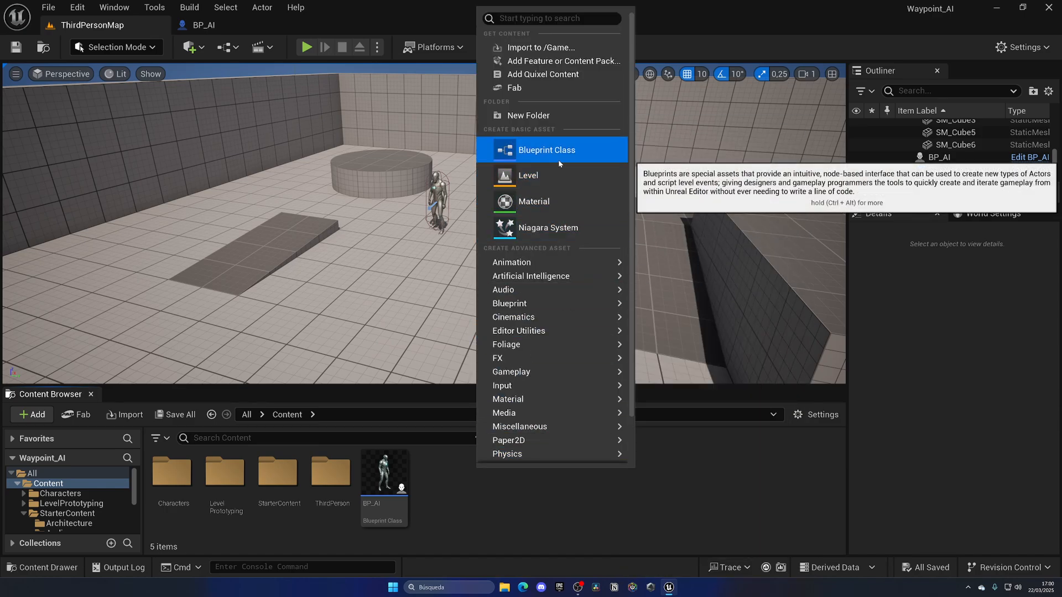
pyautogui.click(546, 149)
pyautogui.write('BP_W')
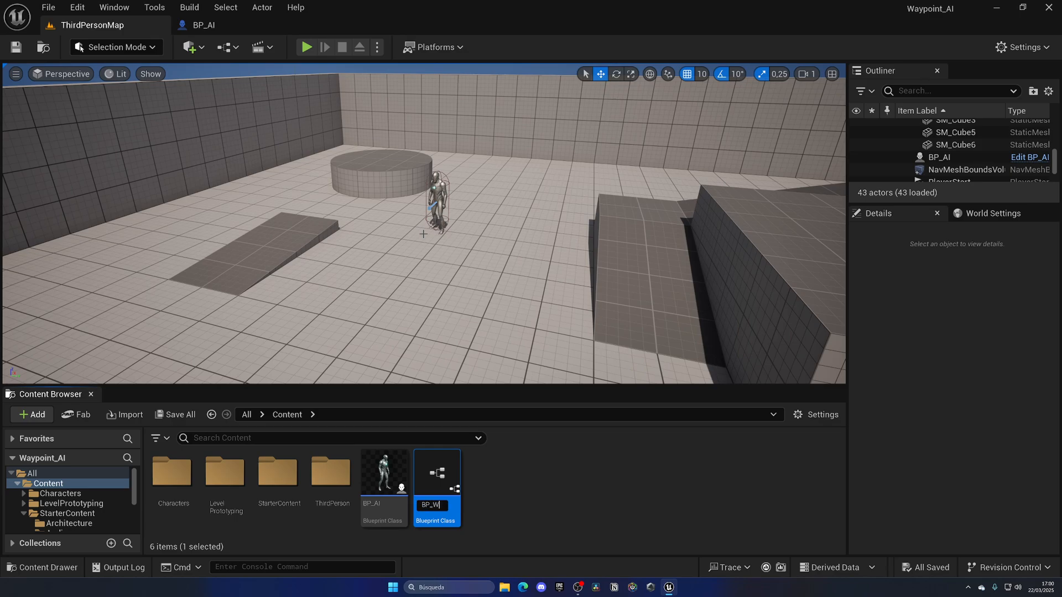
pyautogui.doubleClick(435, 472)
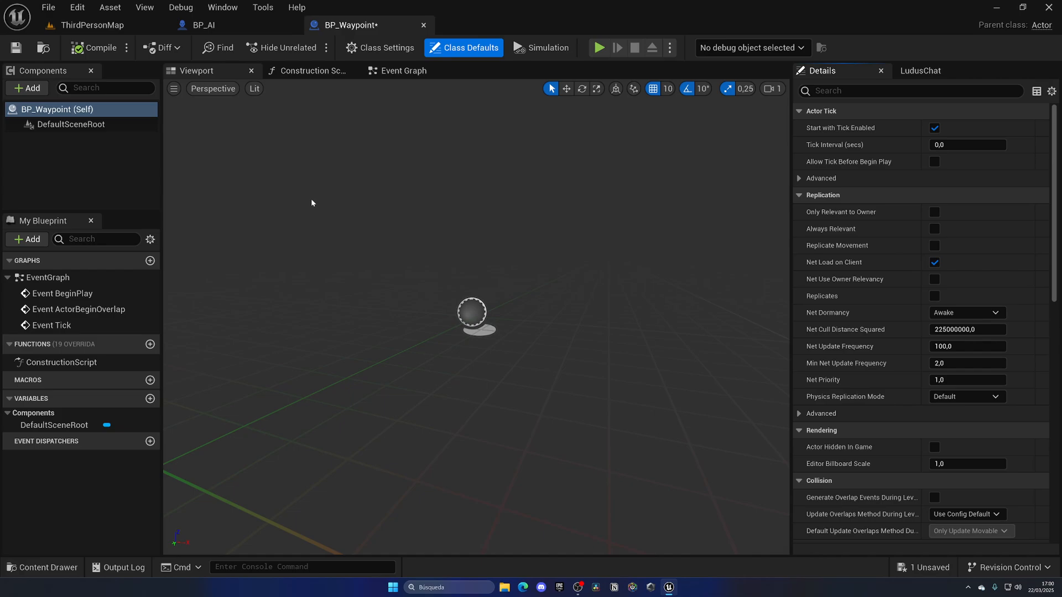
# Add a Billboard component to BP_Waypoint and place one instance in the level
pyautogui.click(27, 89)
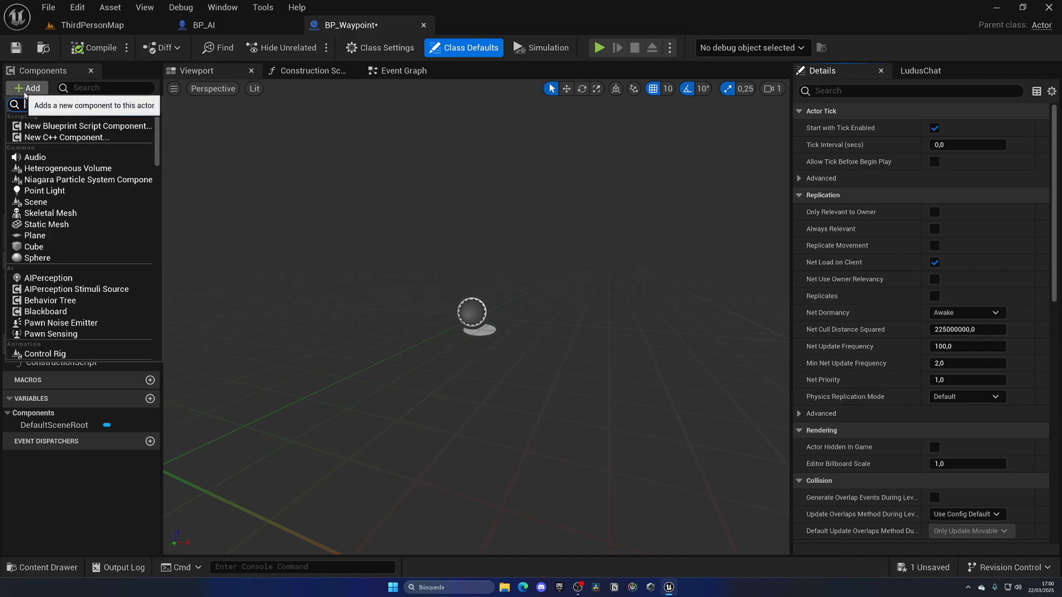
pyautogui.write('billb')
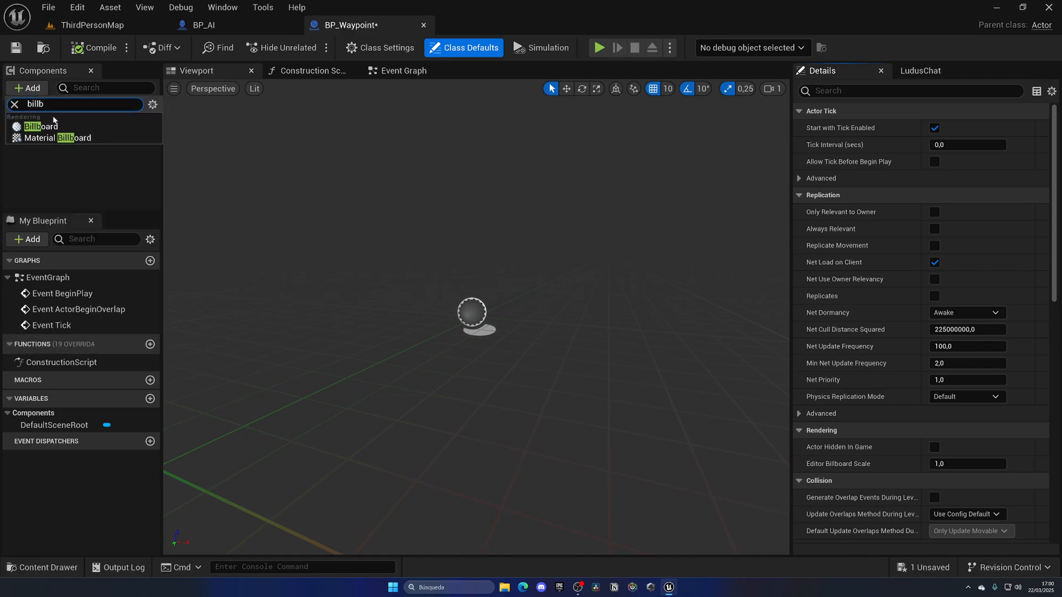
pyautogui.click(41, 126)
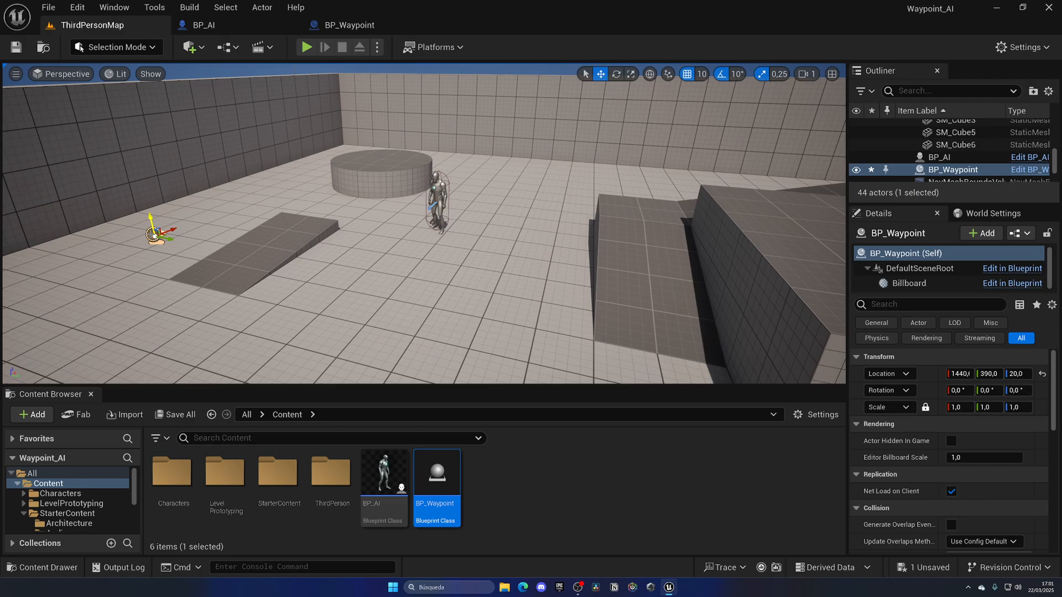
pyautogui.click(128, 237)
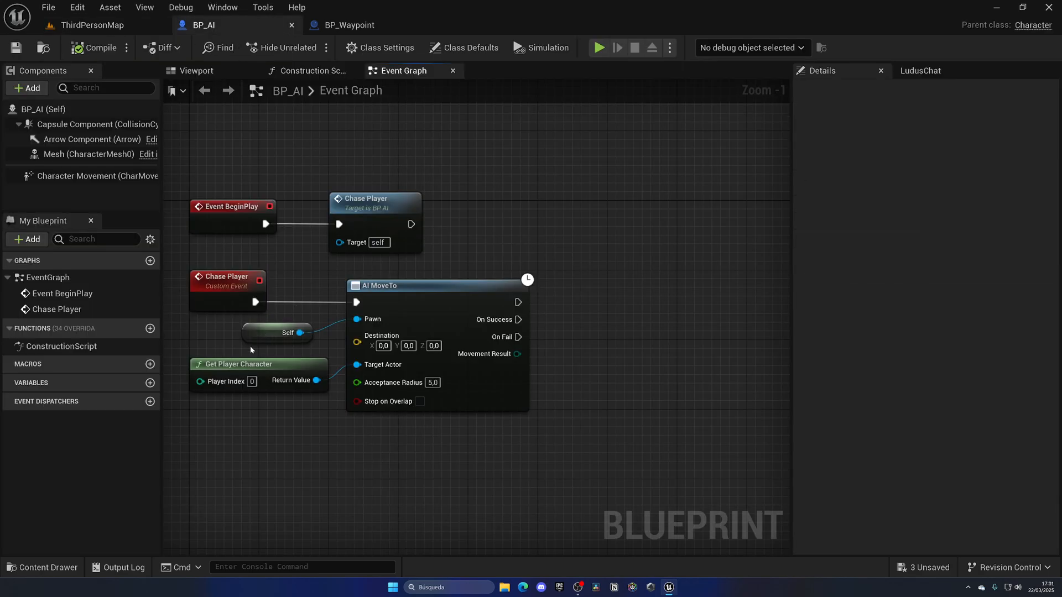
# Add a 'Waypoints' variable of type BP_Waypoint to BP_AI and return to ThirdPersonMap
pyautogui.write('W')
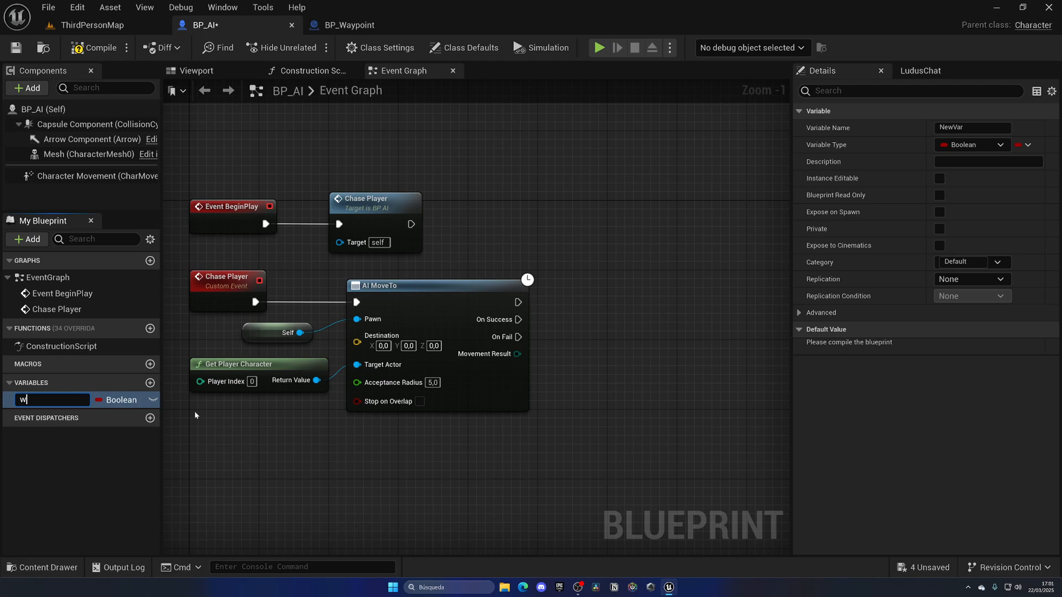
pyautogui.write('aypoints')
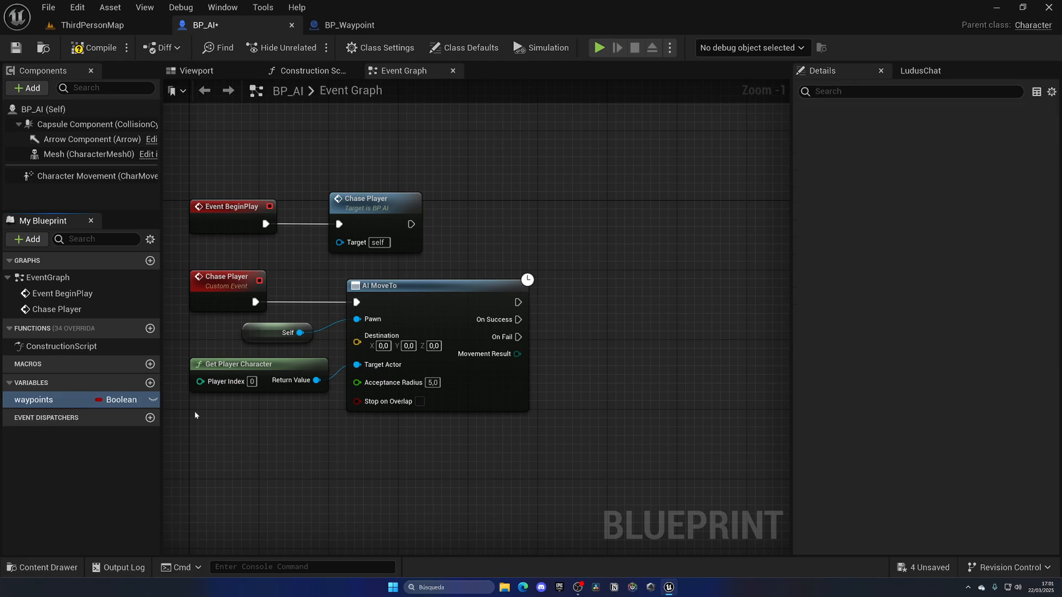
pyautogui.click(115, 399)
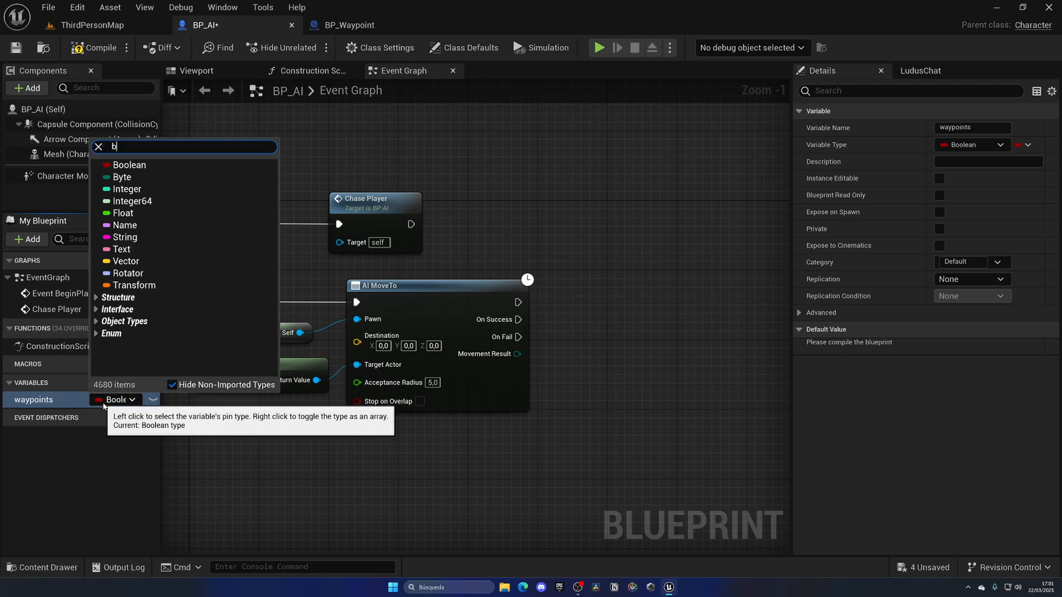
pyautogui.write('p_wa')
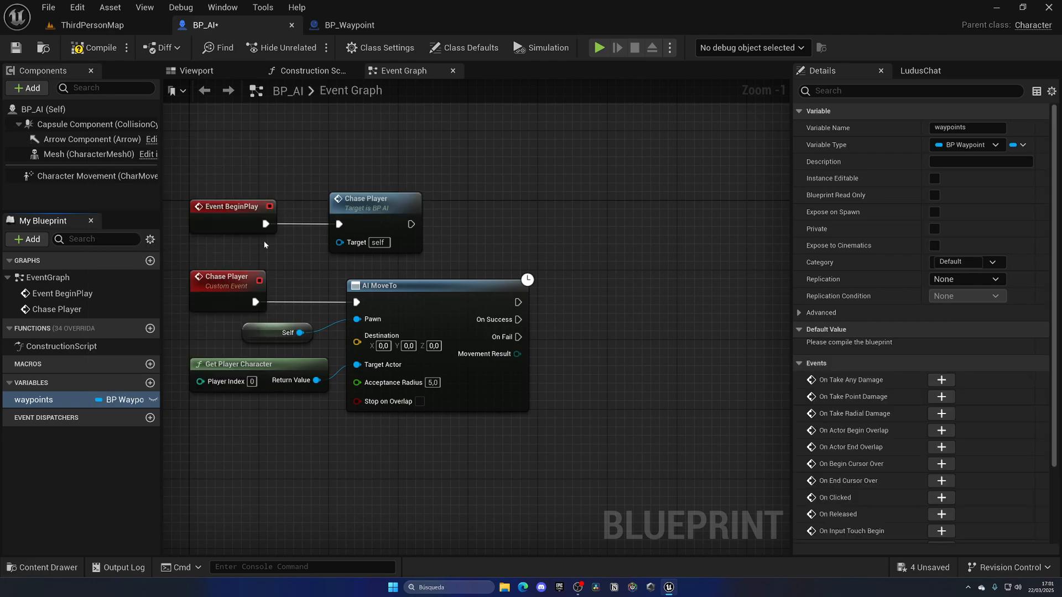
pyautogui.click(935, 178)
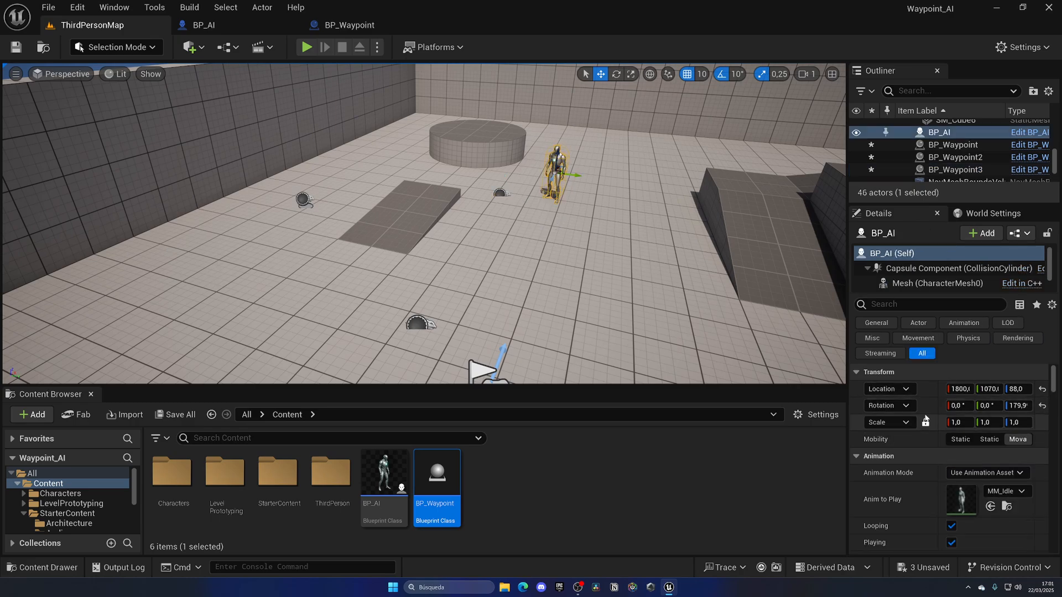
# Give the placed BP_AI three Waypoints entries, assigning BP_Waypoint actors to Index 0 and 1
pyautogui.scroll(-3)
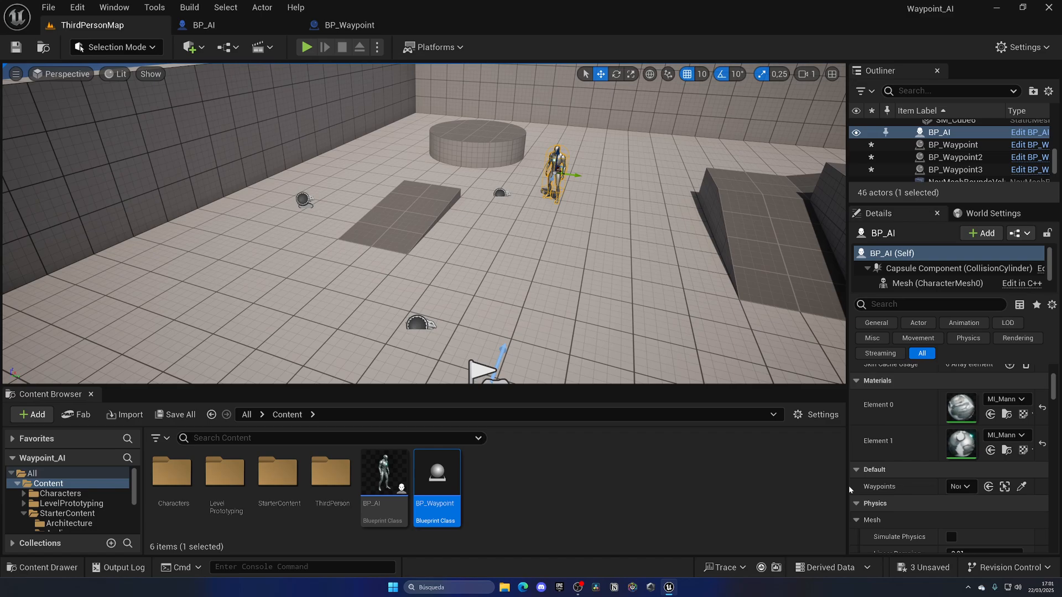
pyautogui.click(946, 471)
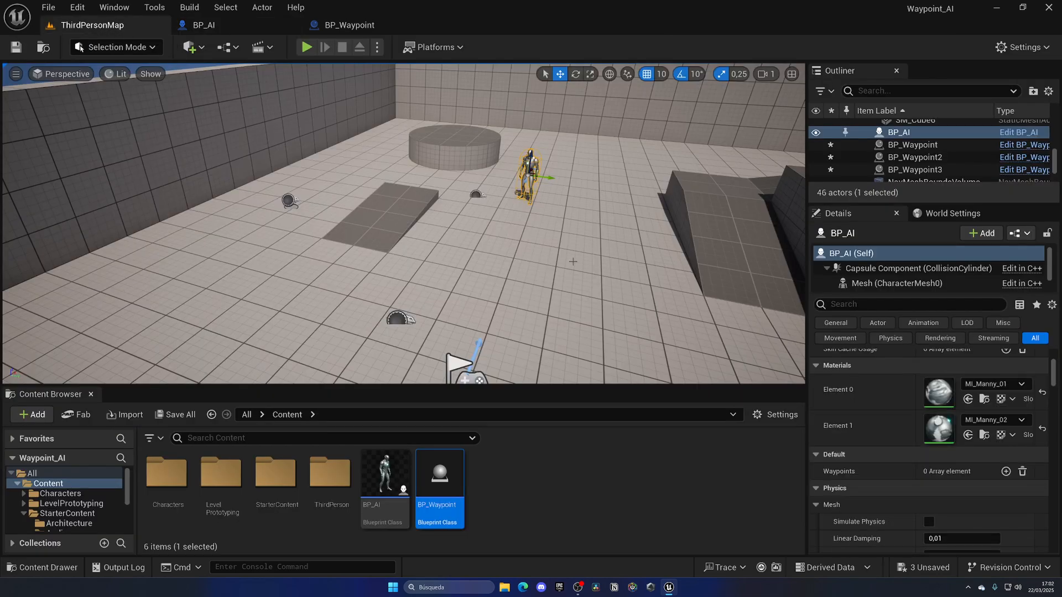
pyautogui.click(1007, 471)
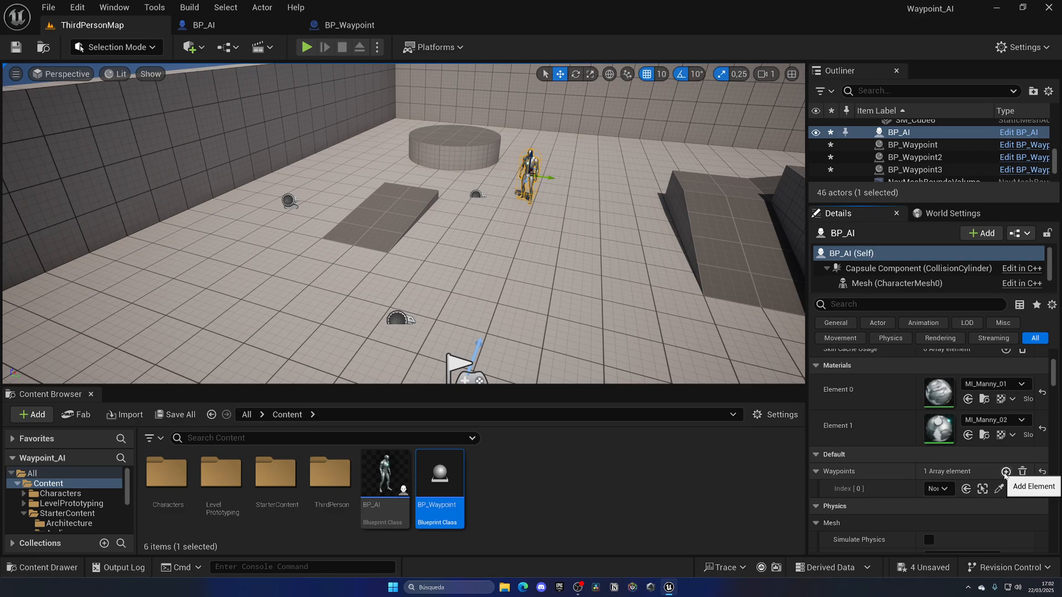
pyautogui.click(1005, 471)
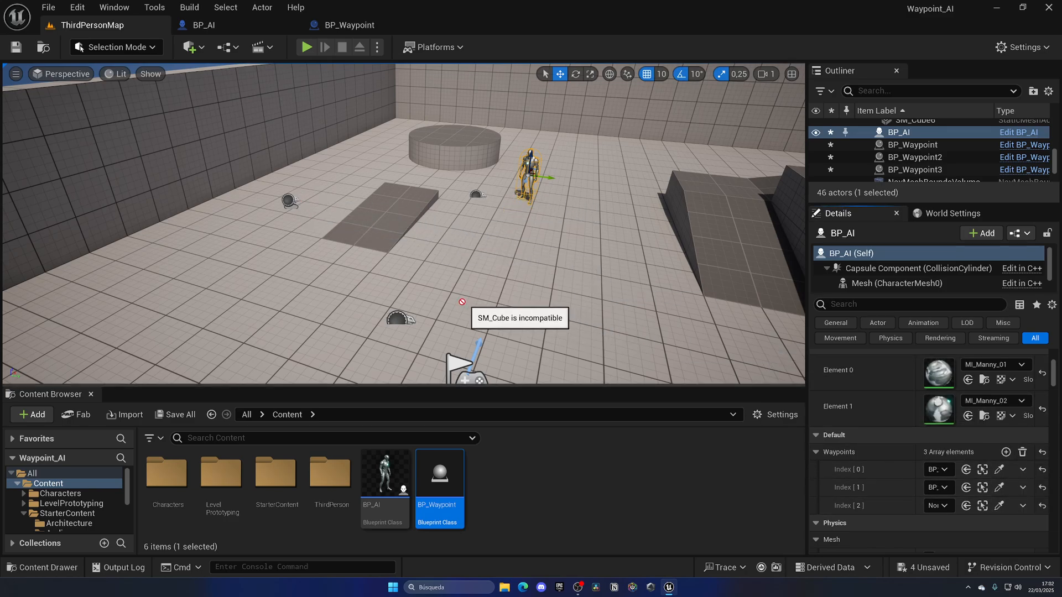
pyautogui.moveTo(429, 253)
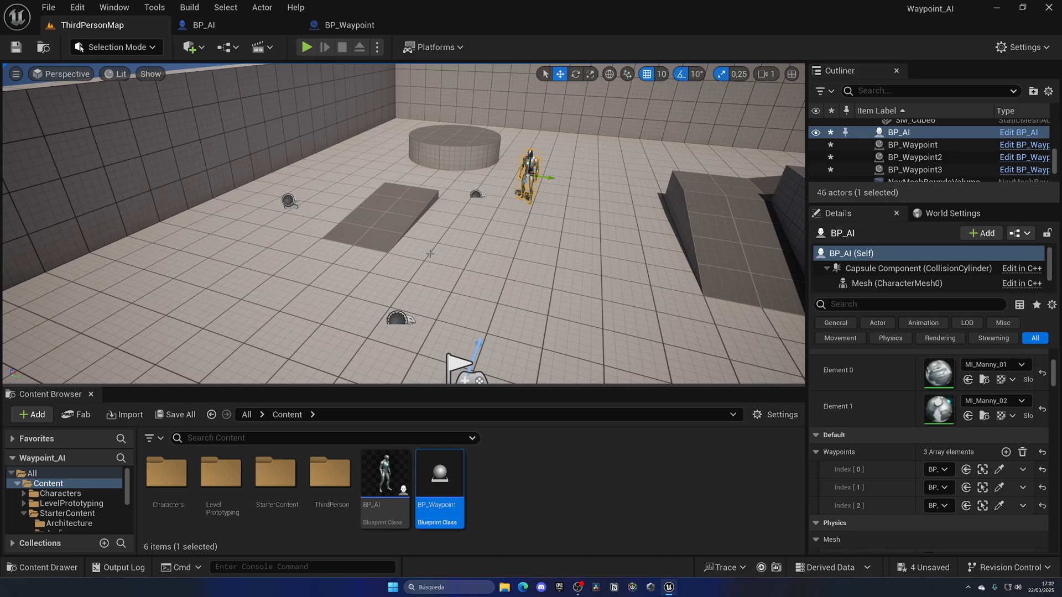
pyautogui.moveTo(316, 149)
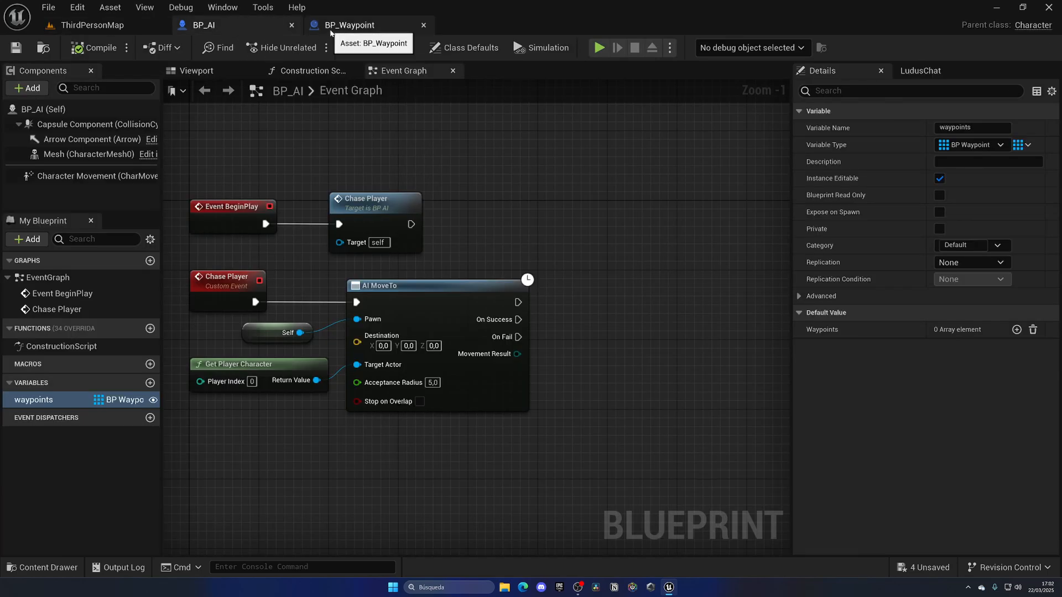
# Rename the event to Follow Waypoint and wire Waypoints Get (a copy) into AI MoveTo's Target Actor
pyautogui.click(423, 24)
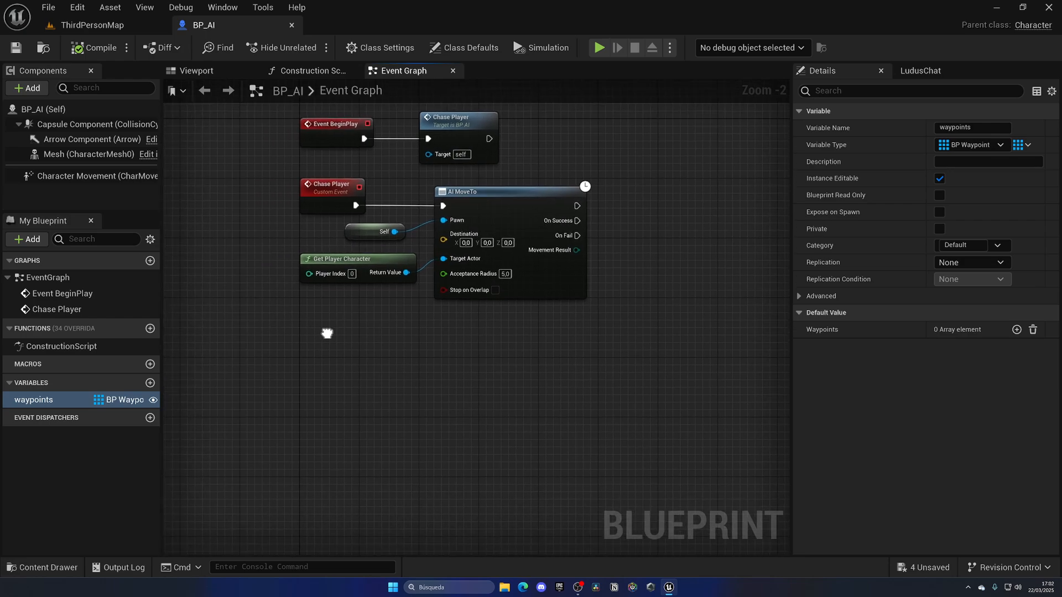
pyautogui.click(331, 183)
pyautogui.write('get')
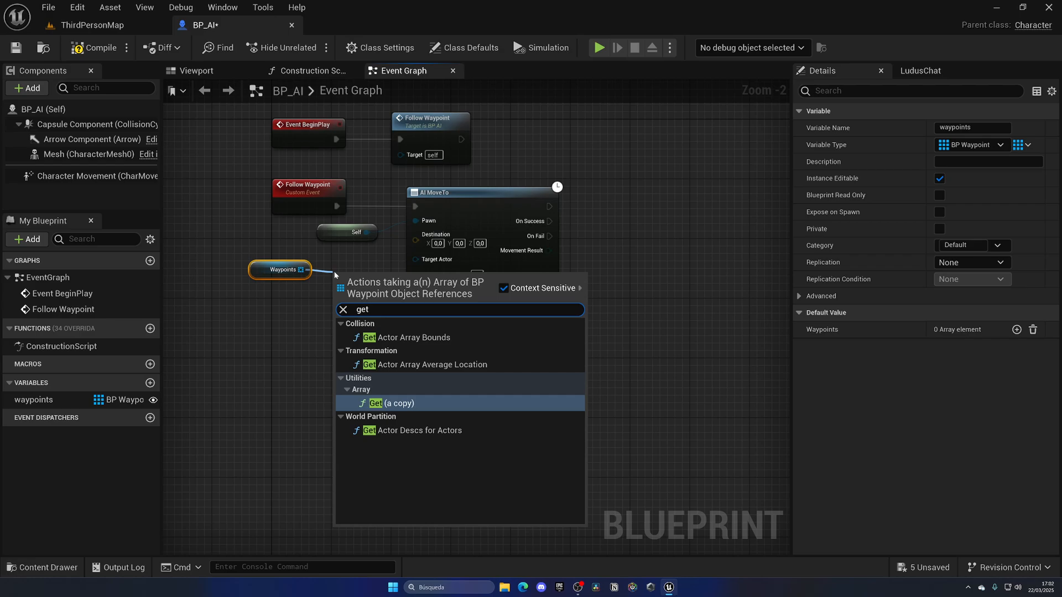
pyautogui.click(390, 403)
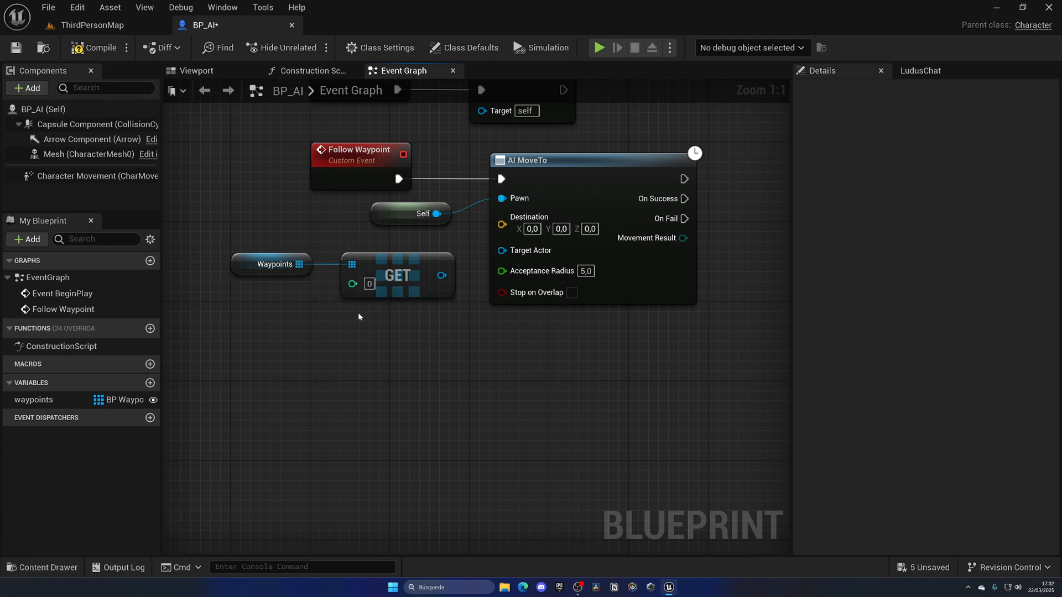
pyautogui.click(33, 400)
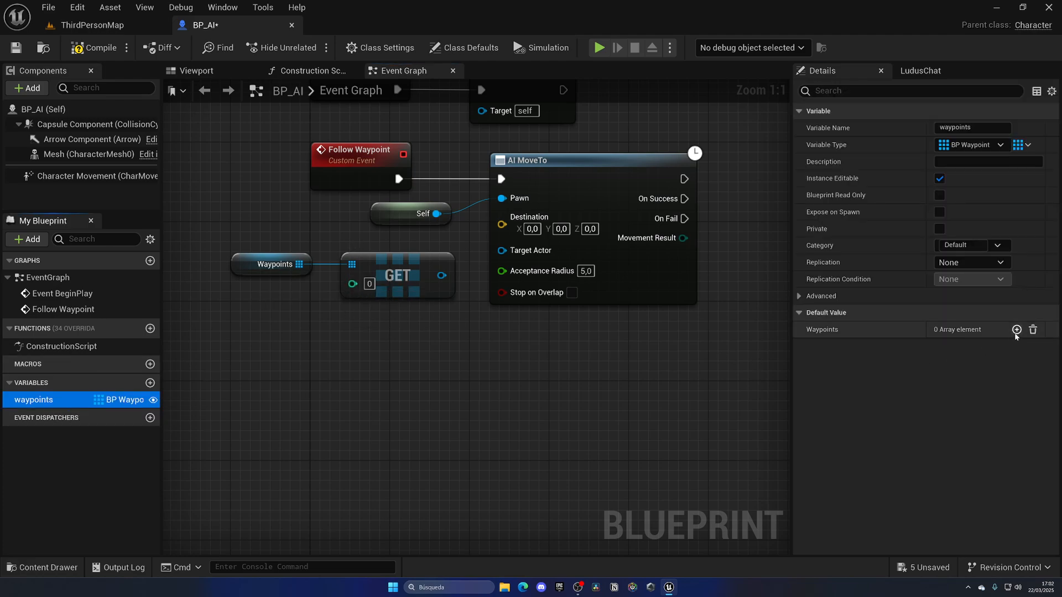
pyautogui.click(1015, 329)
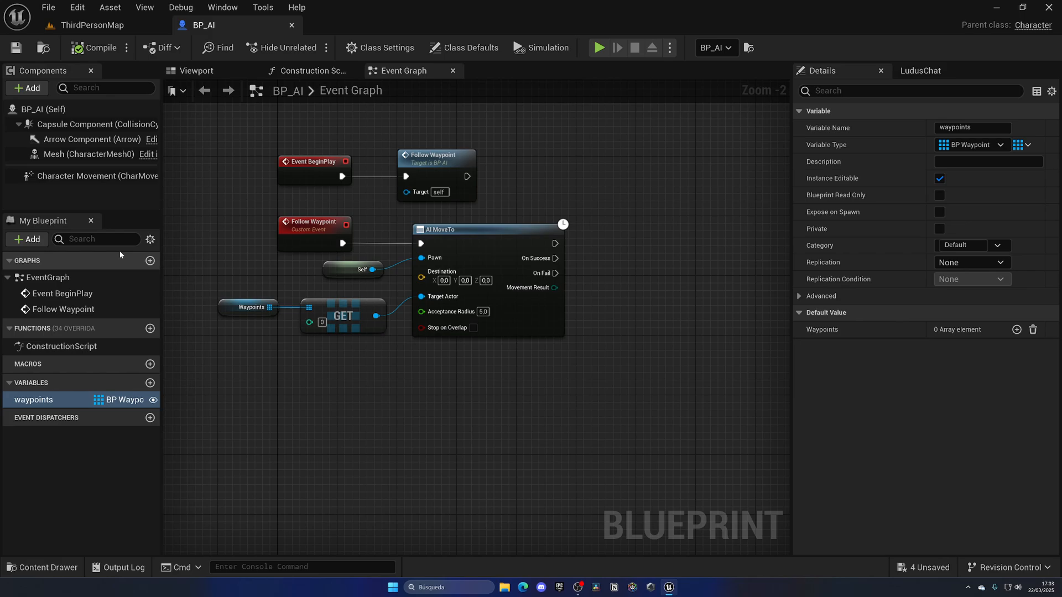
# Set Character Movement's Max Walk Speed to 350 cm/s and save BP_AI
pyautogui.click(95, 175)
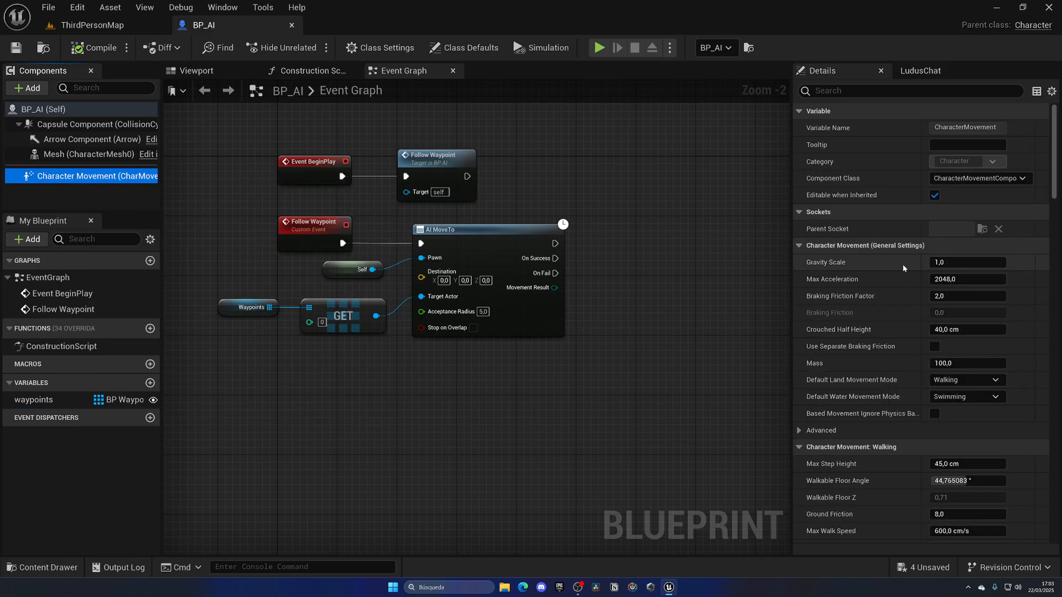
pyautogui.scroll(-3)
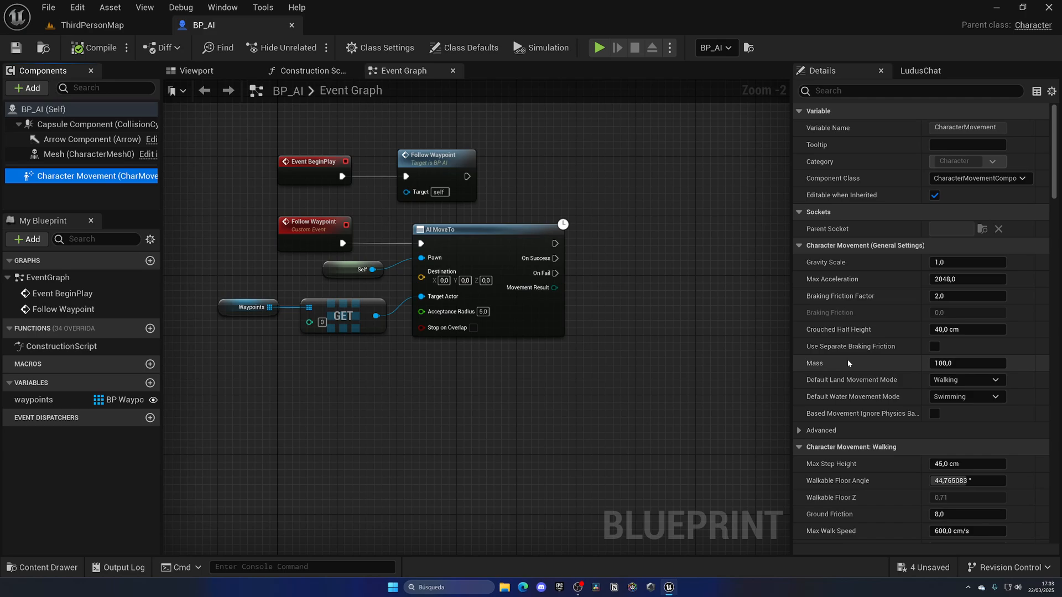
pyautogui.click(966, 511)
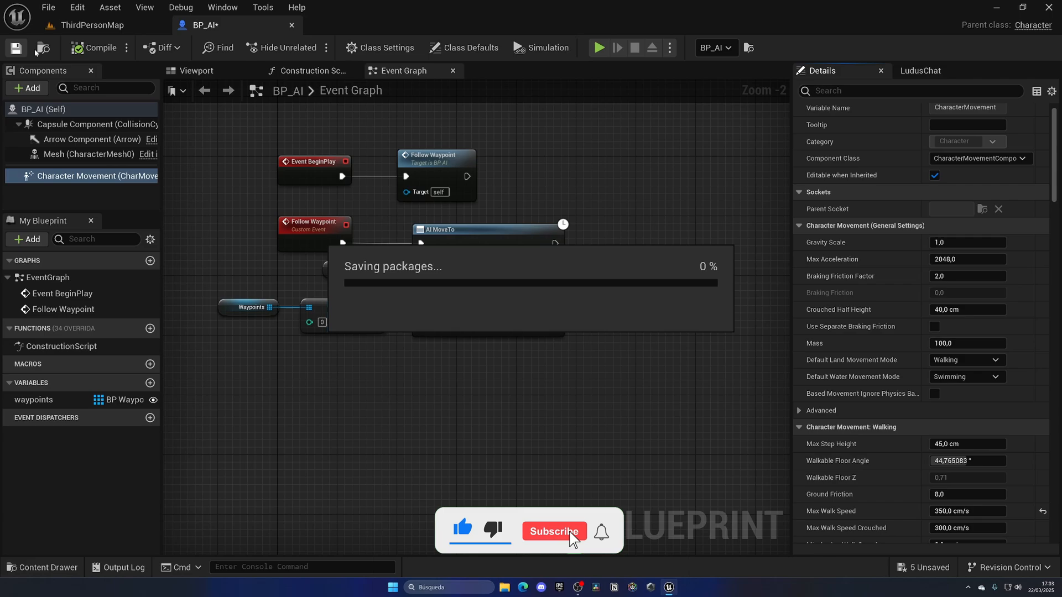
pyautogui.click(554, 531)
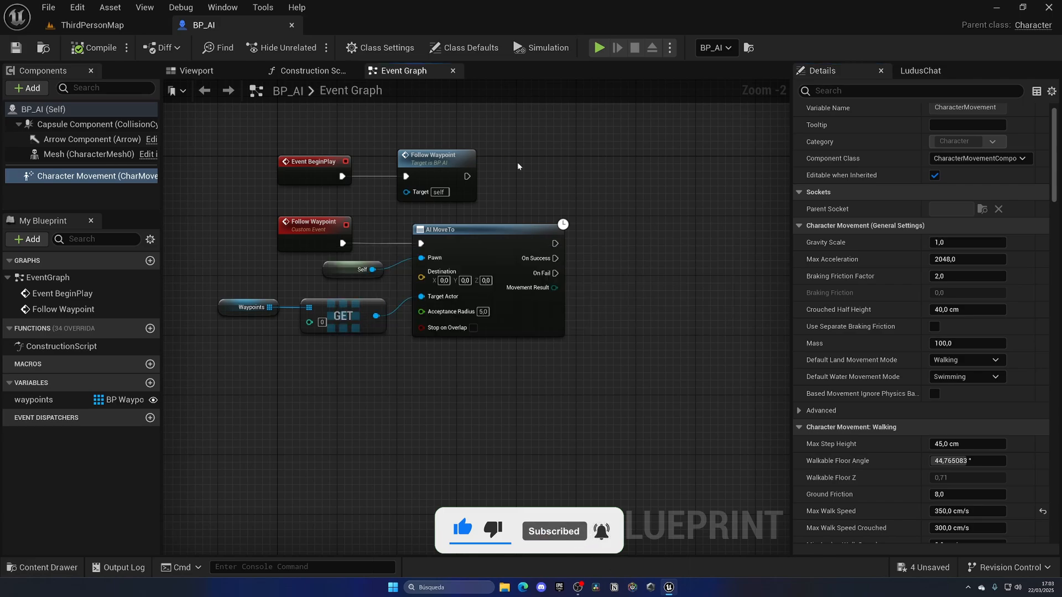
# Feed a currentWaypoint integer into the Waypoints GET index, increment it On Success, then call Follow Waypoint
pyautogui.moveTo(552, 236); pyautogui.dragTo(643, 242)
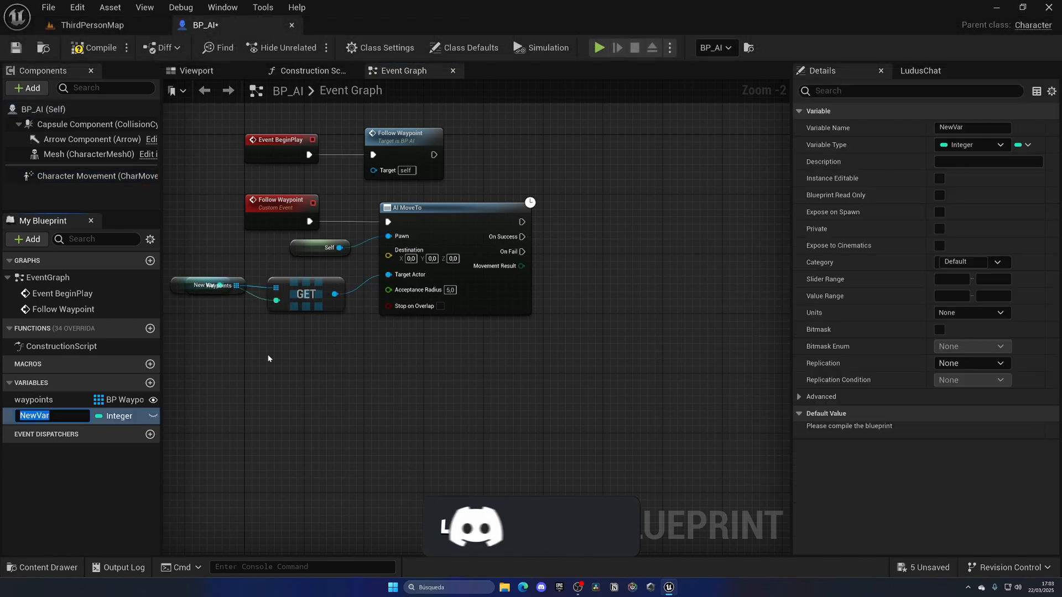
pyautogui.write('currentWaypoint')
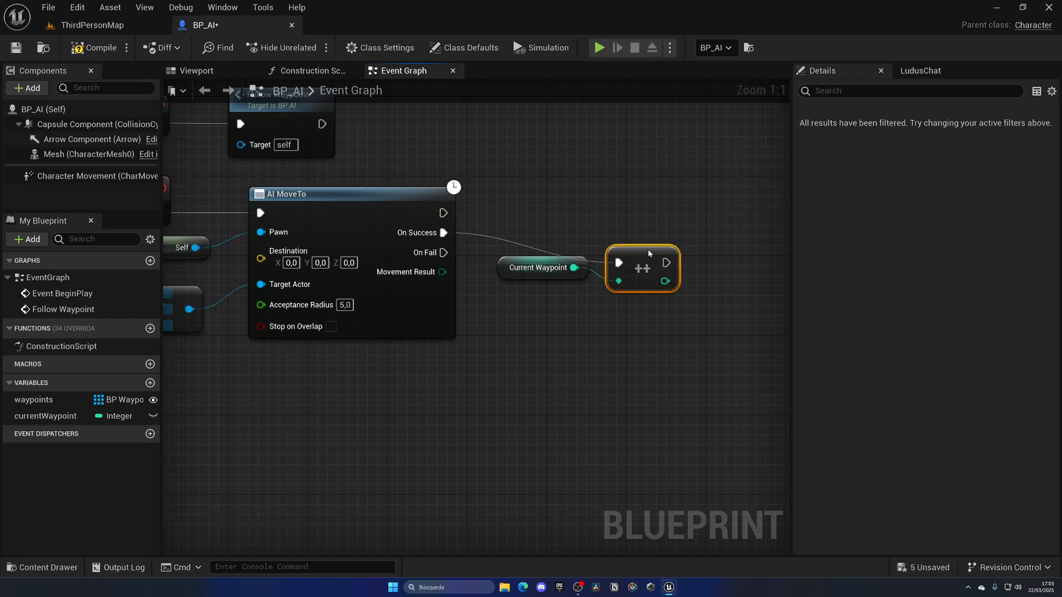
pyautogui.scroll(-3)
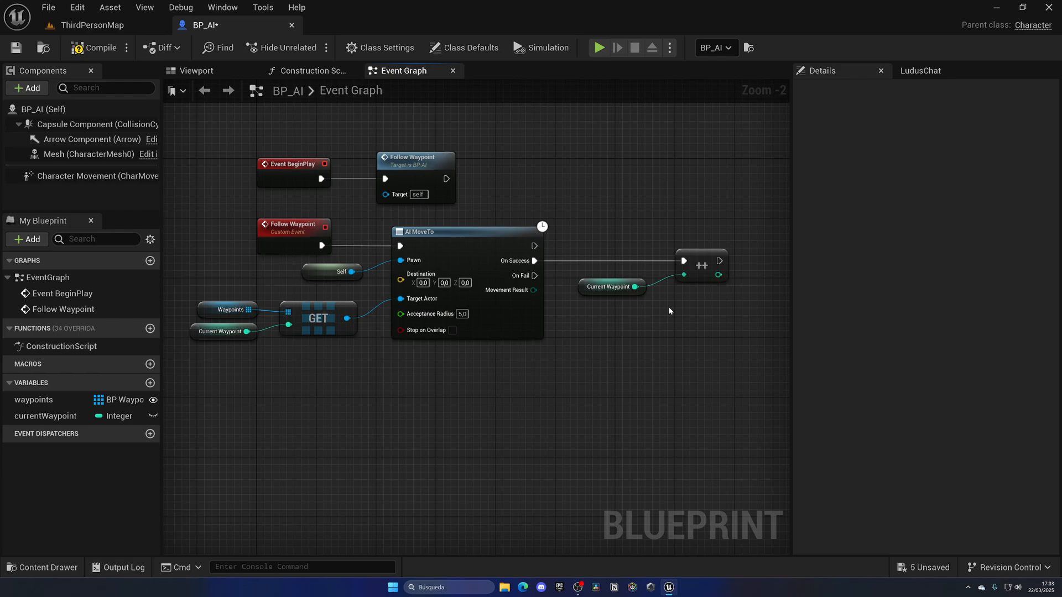
pyautogui.write('foo')
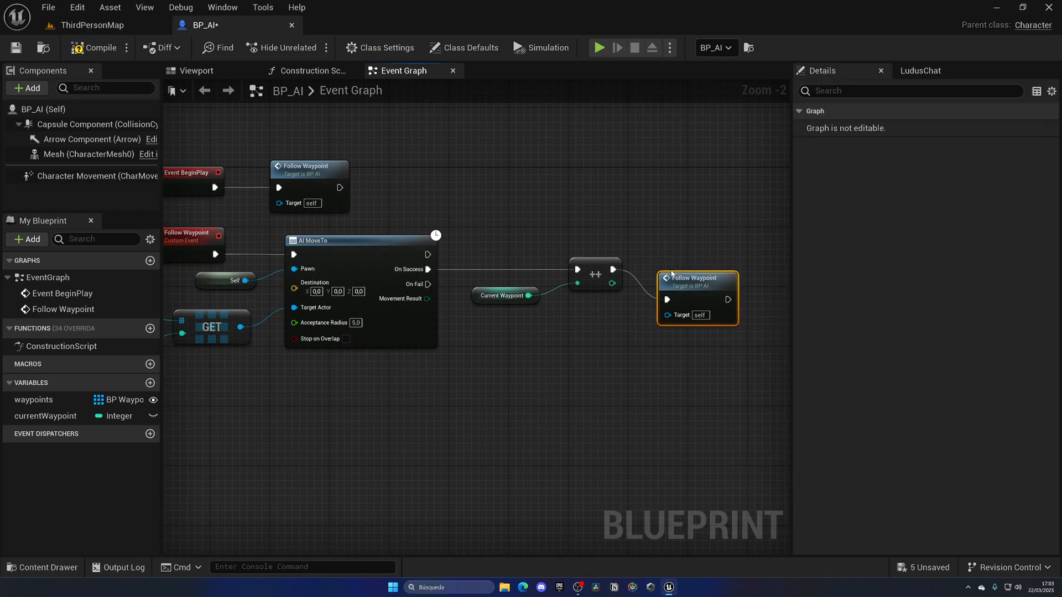
pyautogui.scroll(-3)
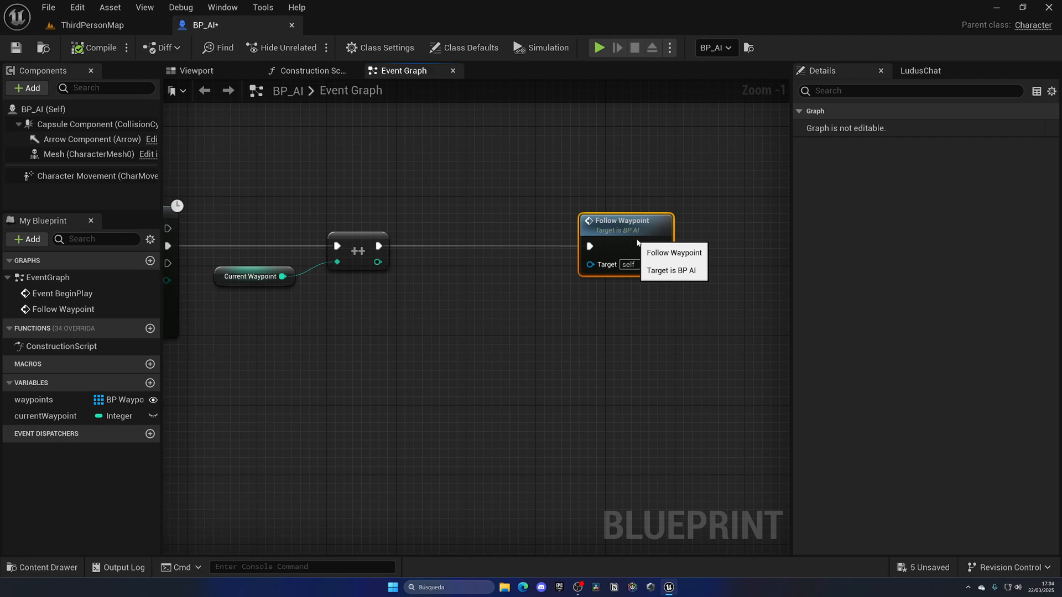
# Branch on currentWaypoint >= Waypoints LENGTH, setting currentWaypoint to 0 on True before Follow Waypoint
pyautogui.moveTo(385, 246); pyautogui.dragTo(464, 246)
pyautogui.write('<')
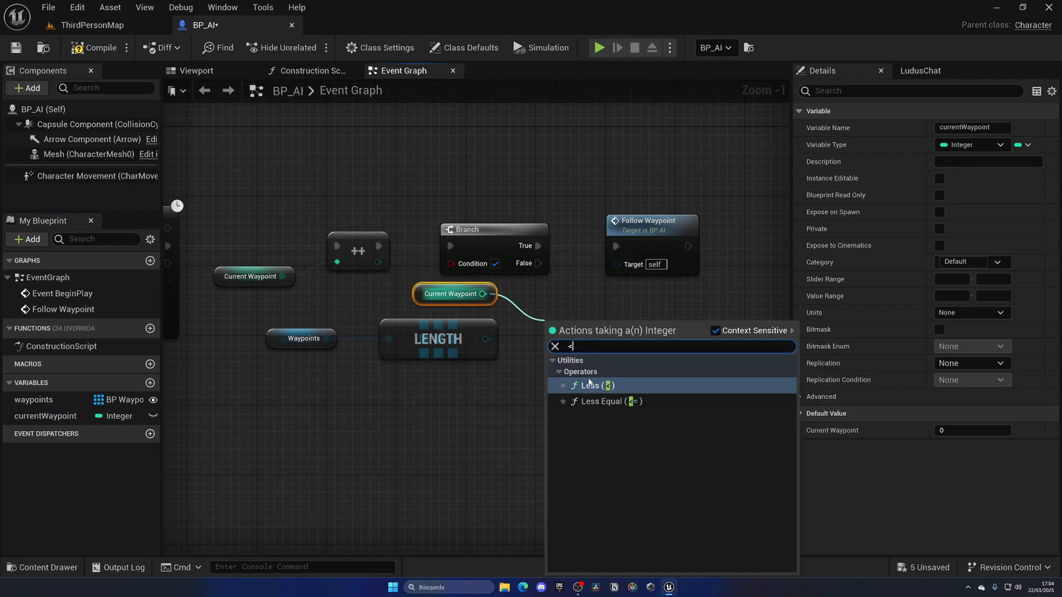
pyautogui.click(590, 385)
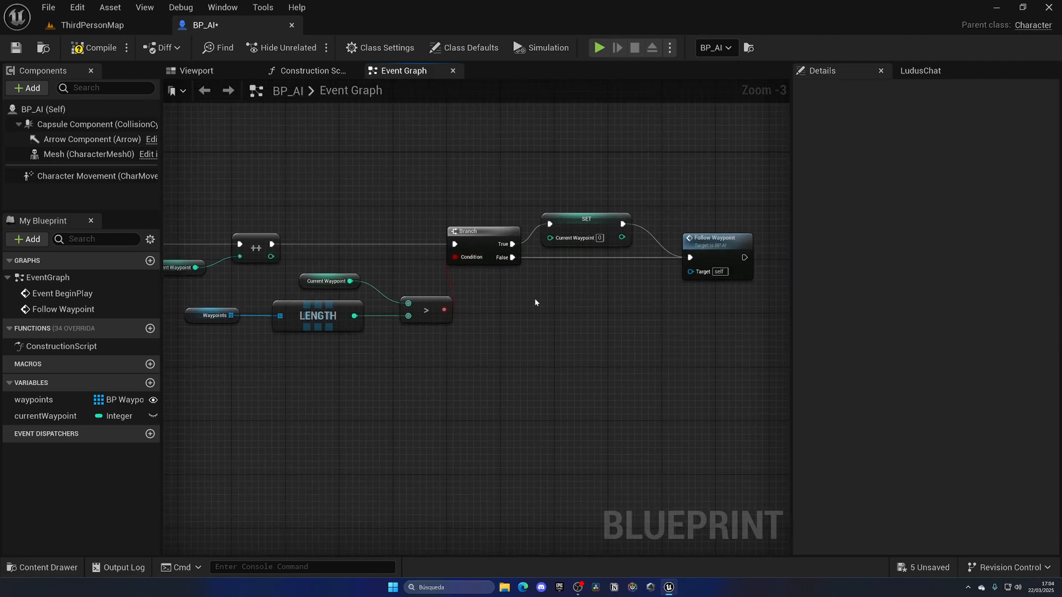
pyautogui.click(585, 228)
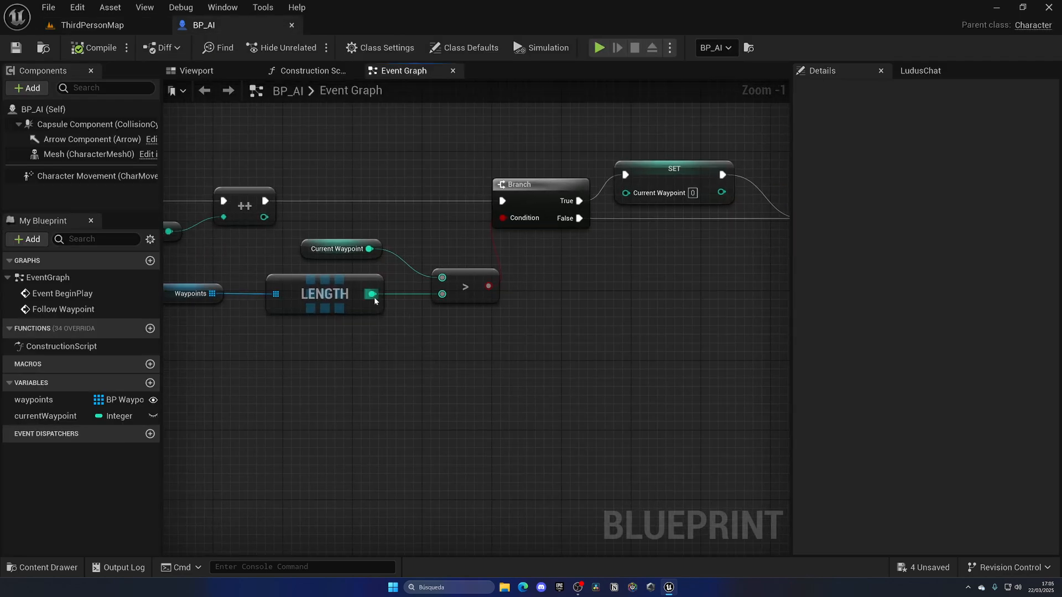
pyautogui.click(373, 294)
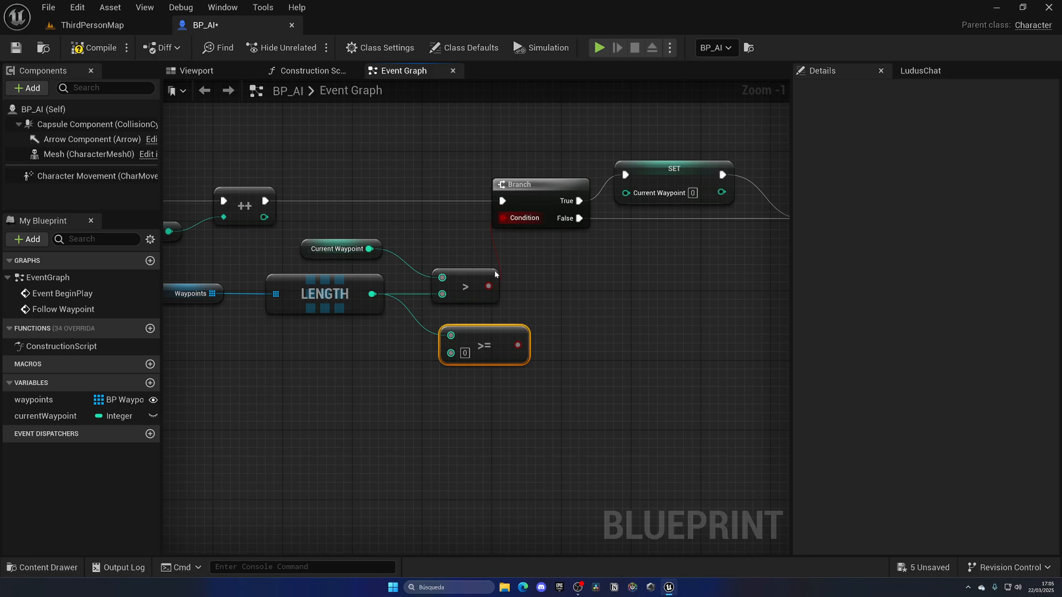
pyautogui.moveTo(483, 345); pyautogui.dragTo(474, 328)
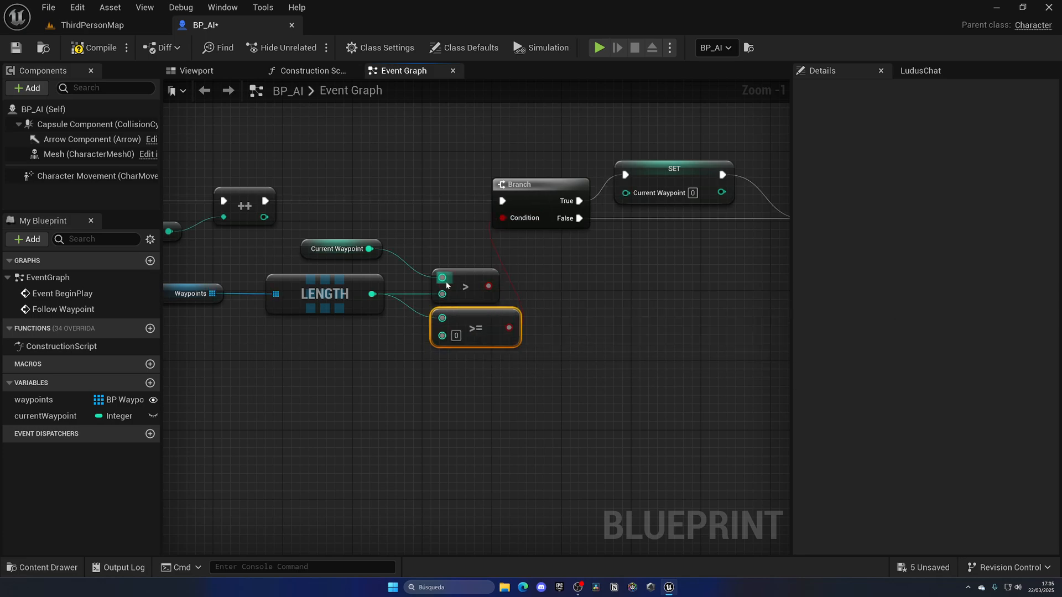
pyautogui.moveTo(469, 291)
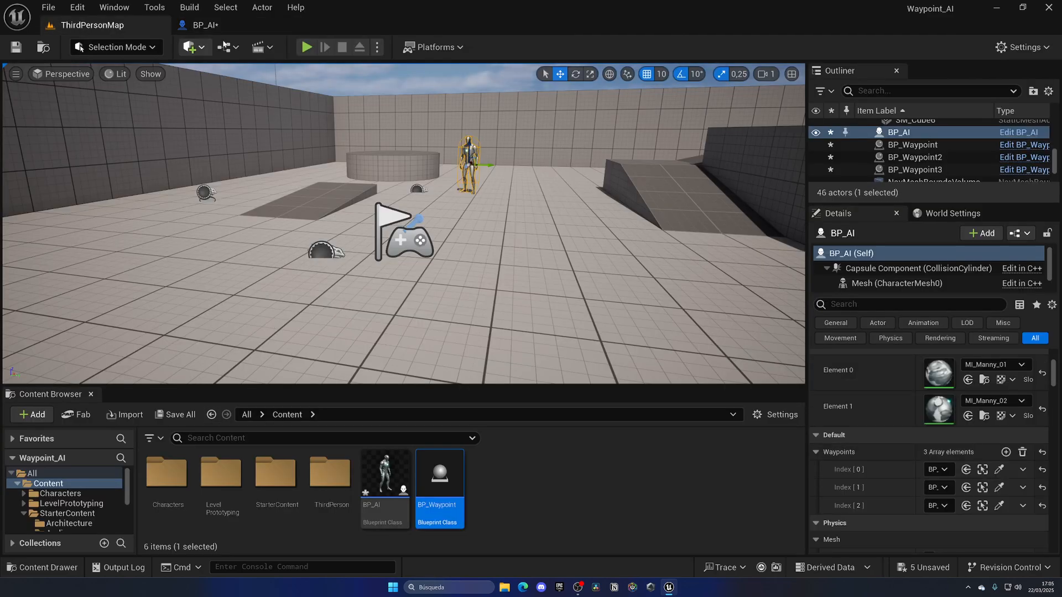
# Drag BP_Waypoint3 to roughly 2100, 980 in the level and return to the BP_AI graph
pyautogui.click(306, 47)
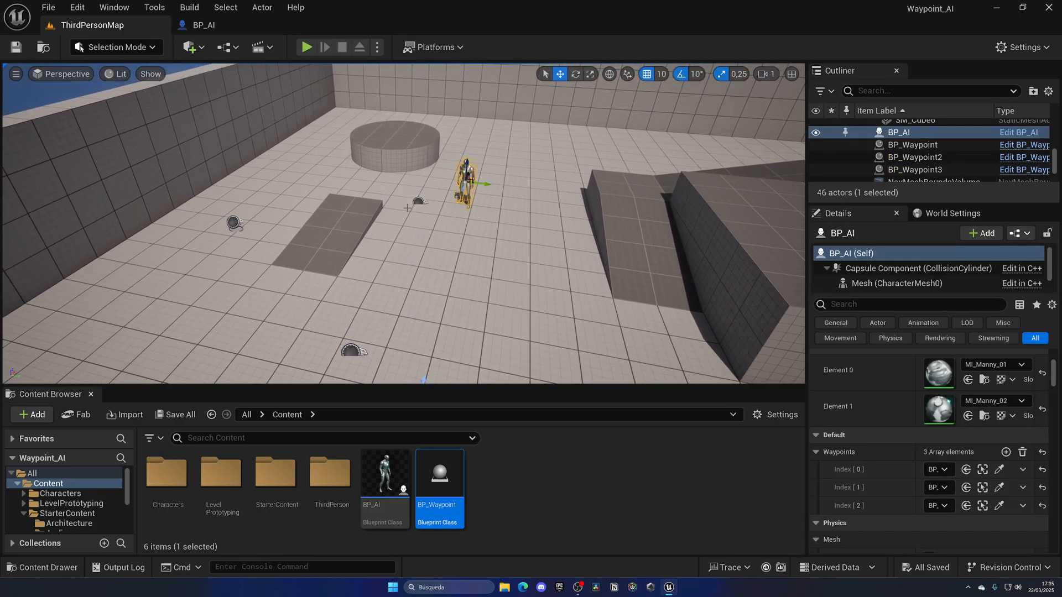
pyautogui.click(915, 157)
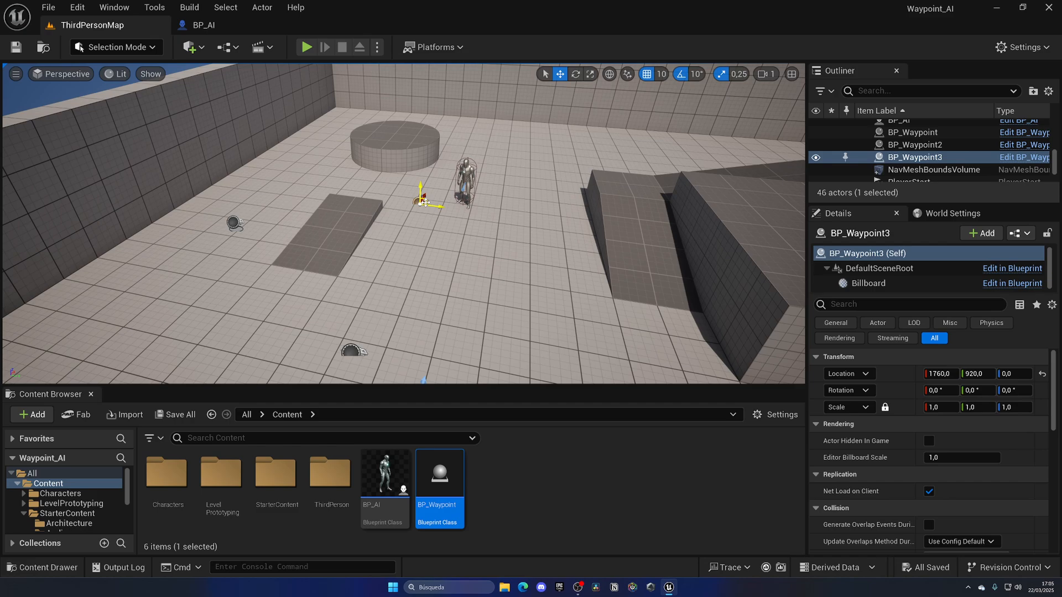
pyautogui.moveTo(424, 189); pyautogui.dragTo(453, 166)
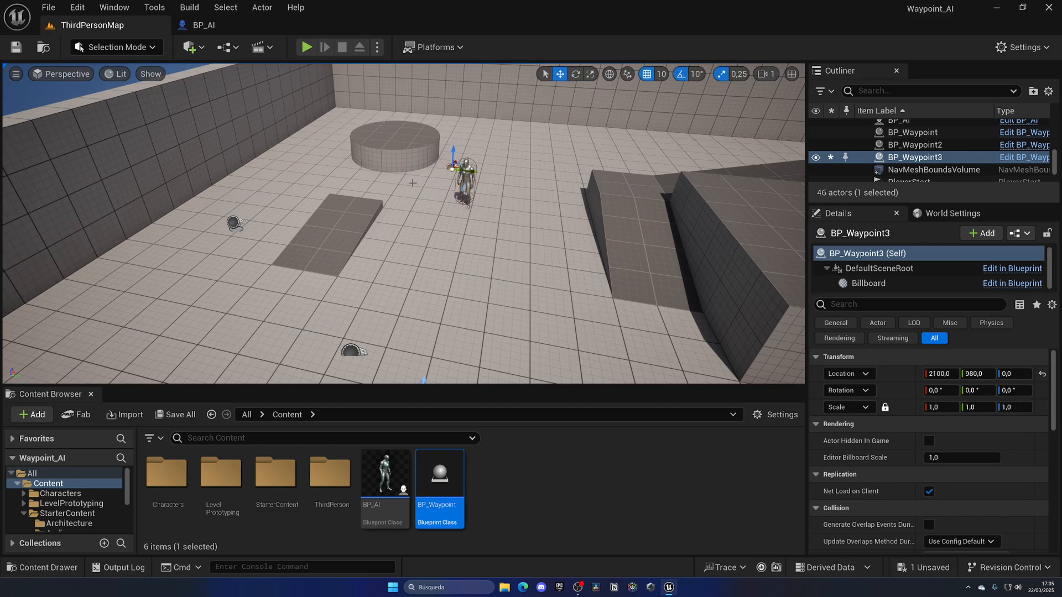
pyautogui.click(911, 132)
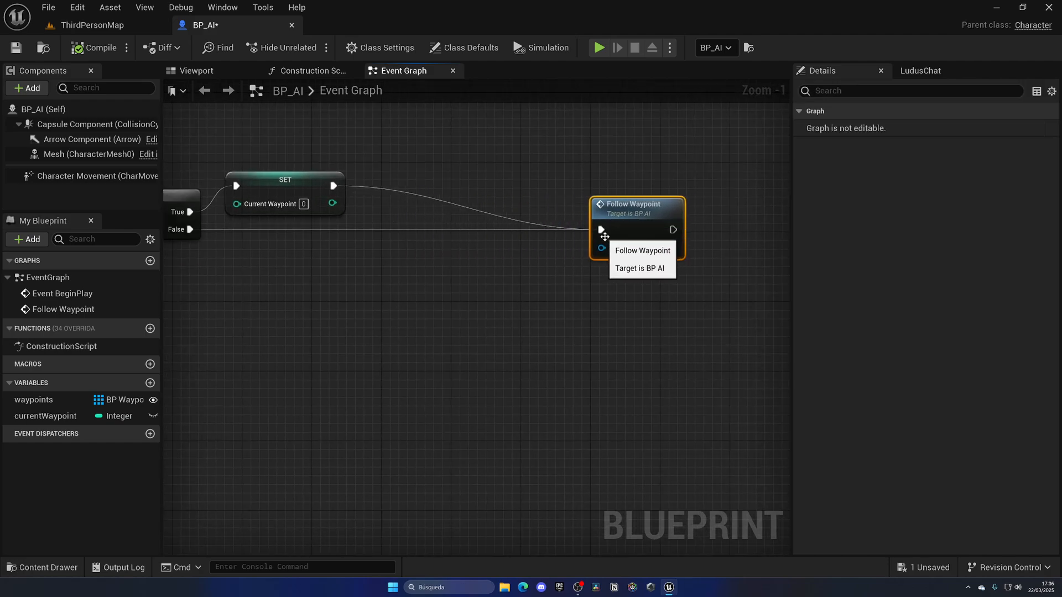
# Insert a Delay before Follow Waypoint, enable Orient Rotation to Movement and untick Use Controller Rotation Yaw
pyautogui.write('dela')
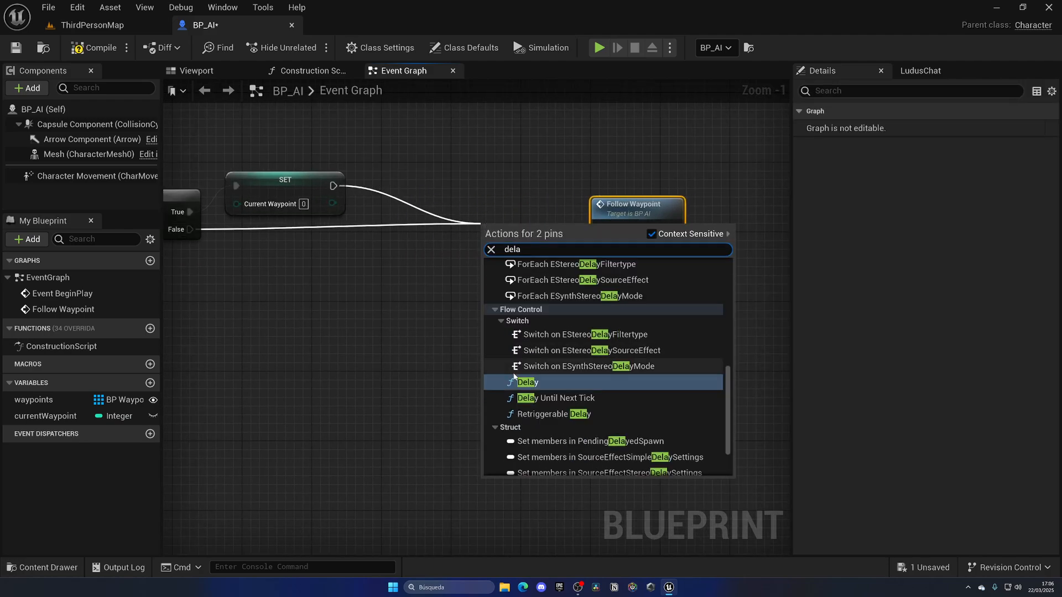
pyautogui.click(526, 382)
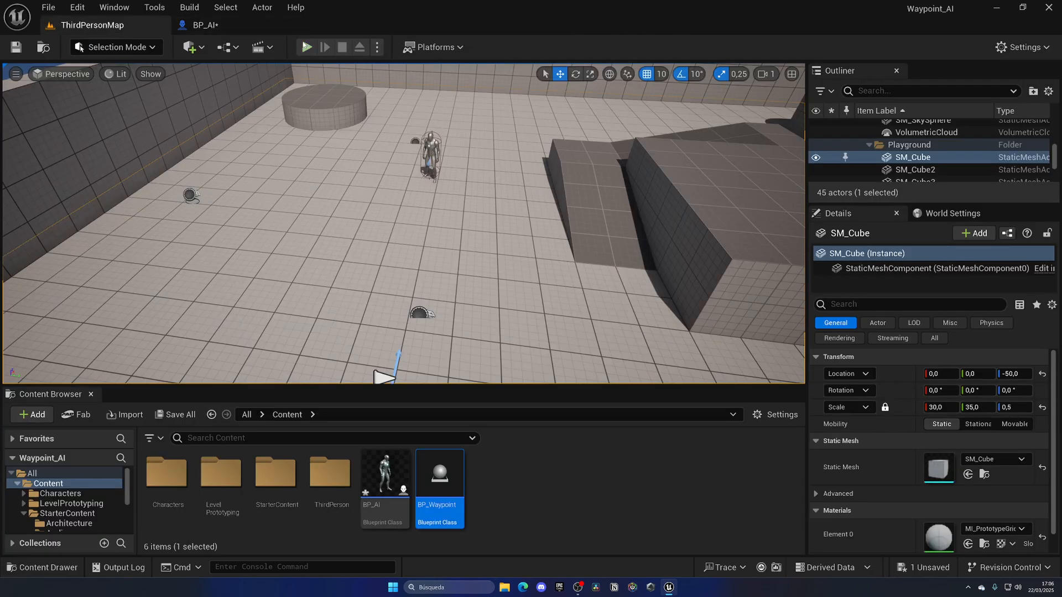
pyautogui.click(306, 46)
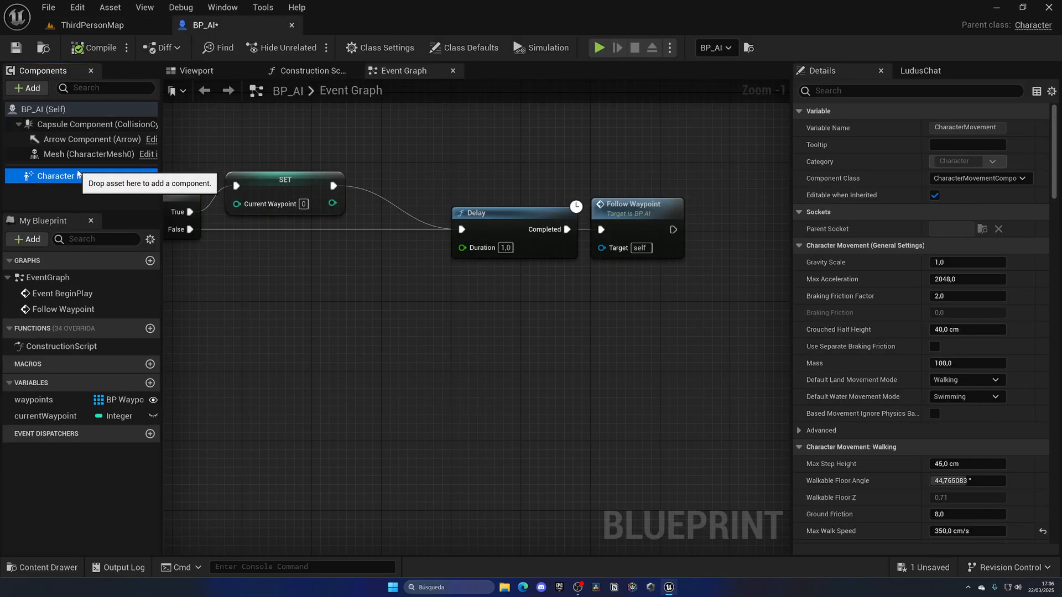
pyautogui.scroll(-3)
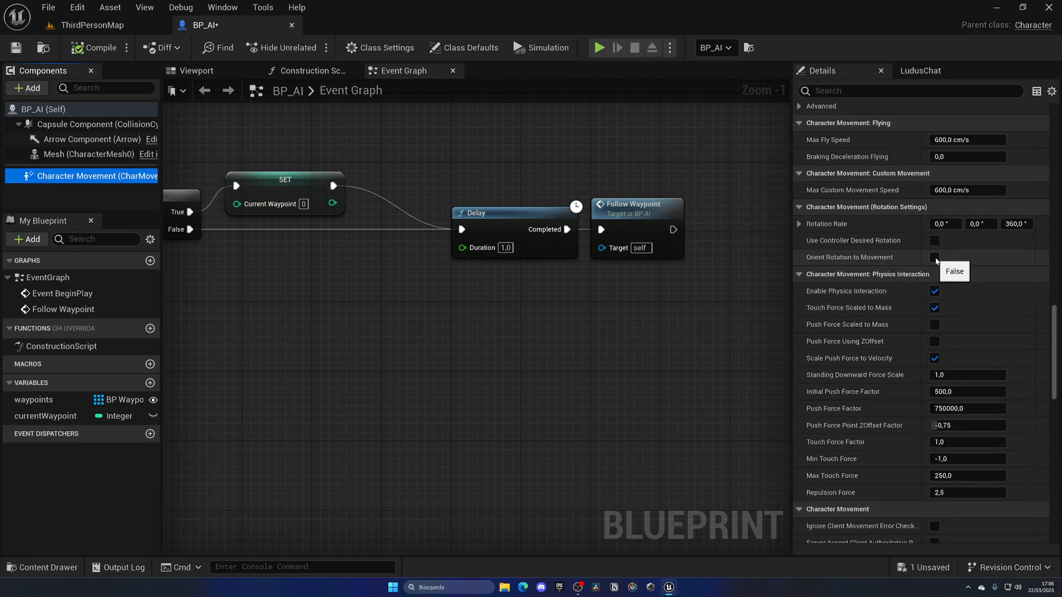
pyautogui.click(934, 257)
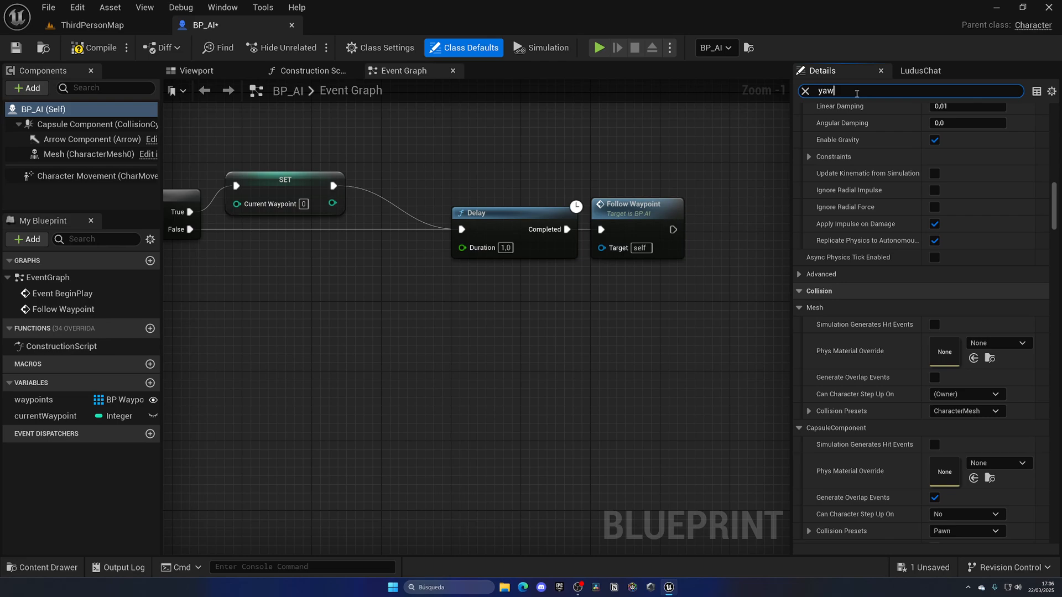
pyautogui.write('yaw')
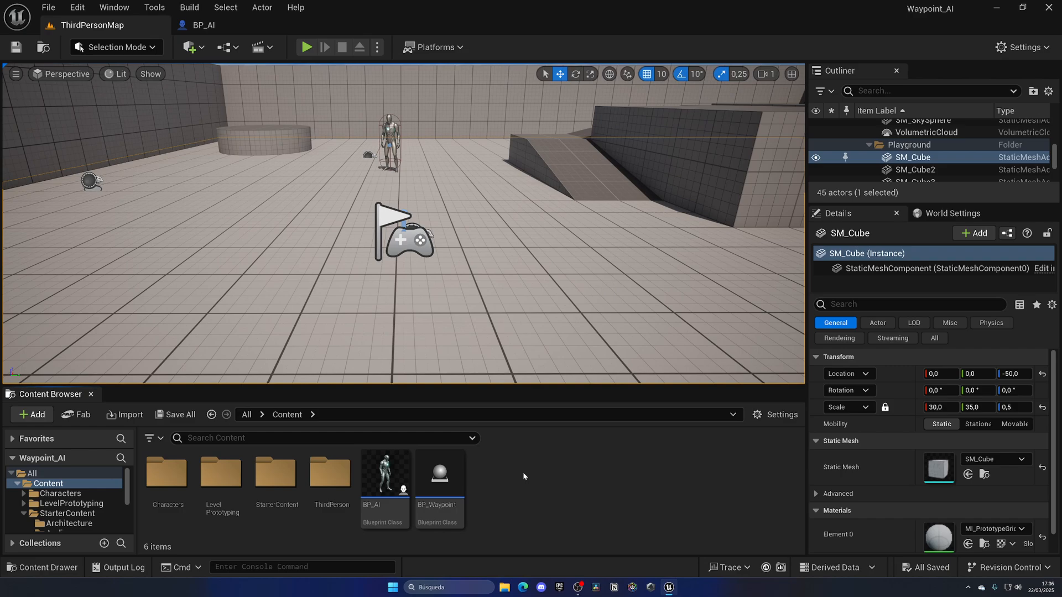
# Create a Blend Space 1D and name its horizontal axis Speed with a maximum of 350
pyautogui.click(31, 414)
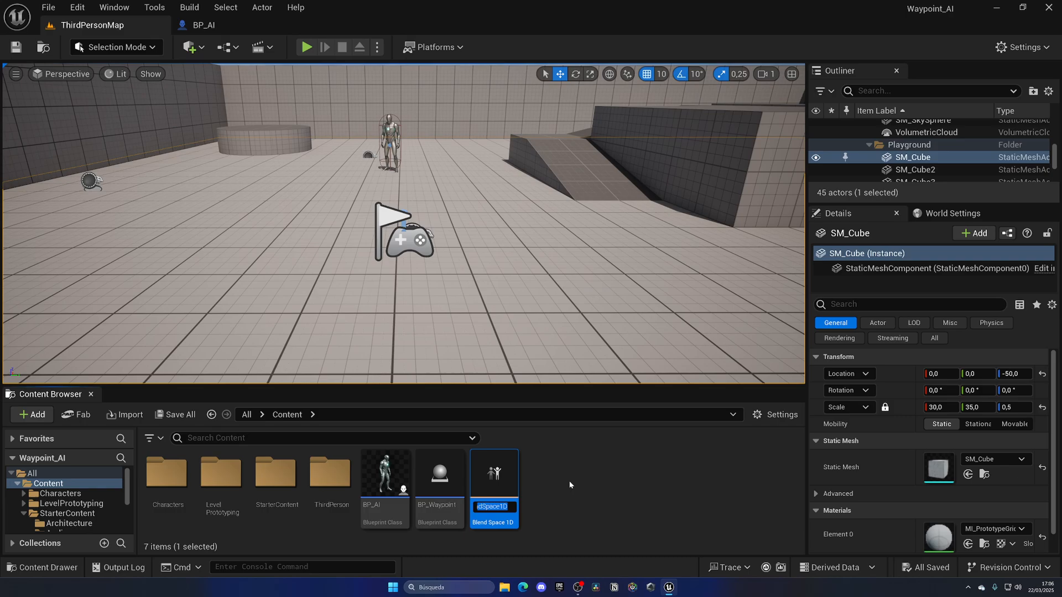
pyautogui.doubleClick(493, 472)
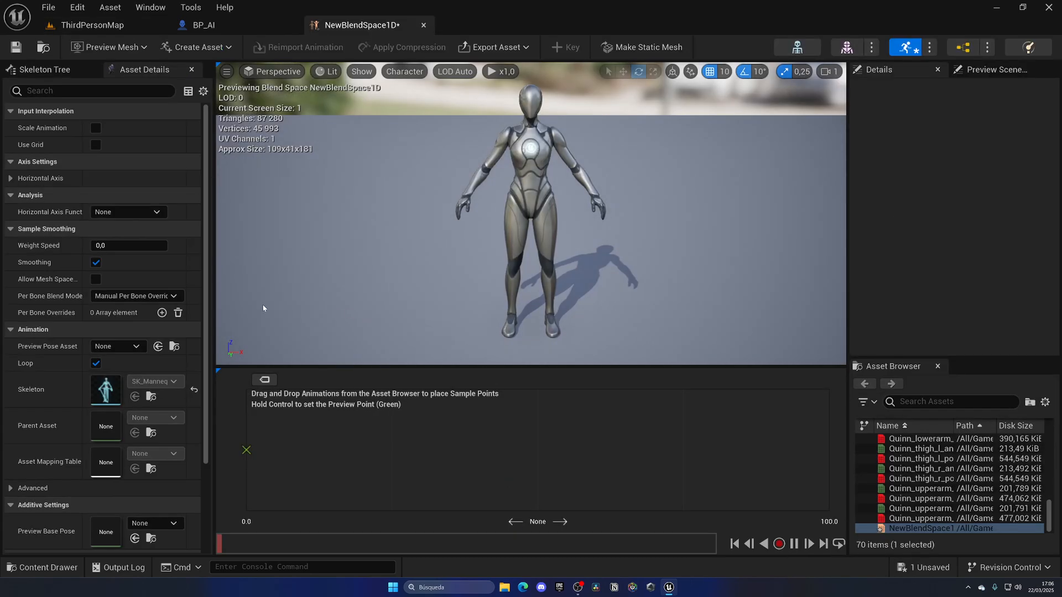
pyautogui.click(11, 178)
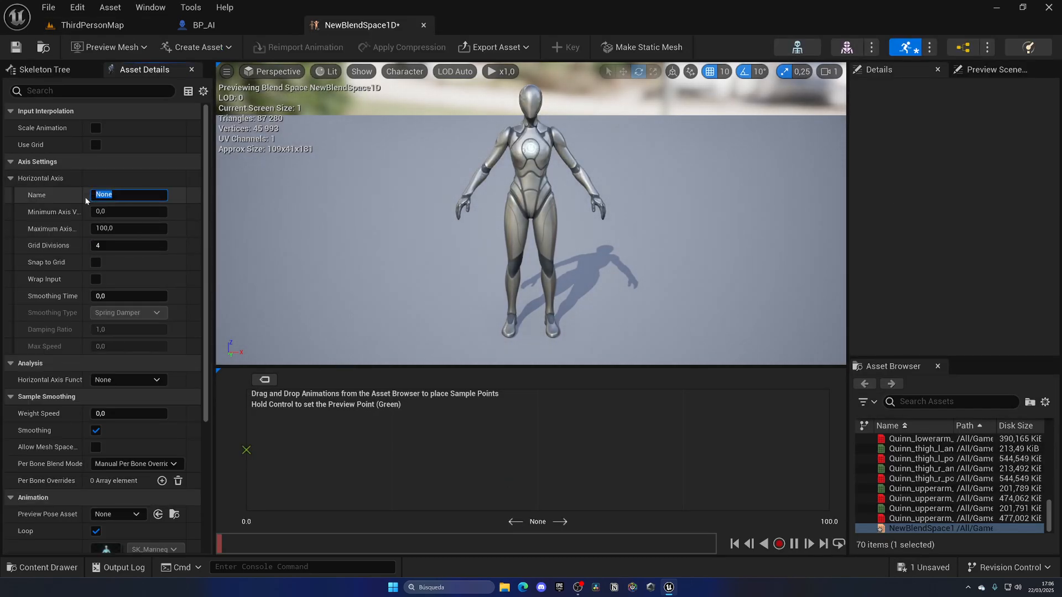
pyautogui.write('Speed')
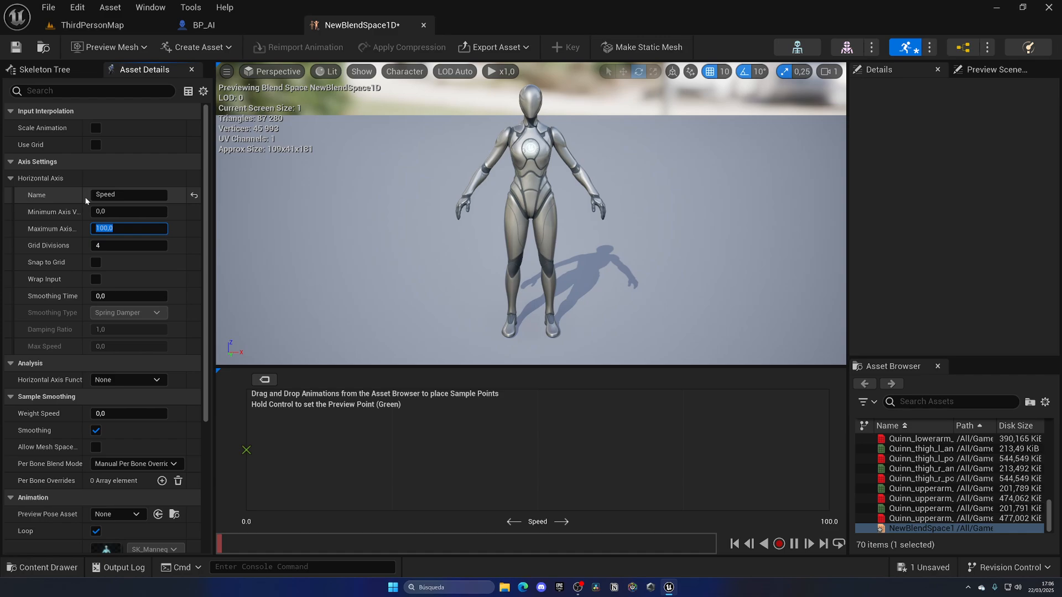
pyautogui.write('350,0')
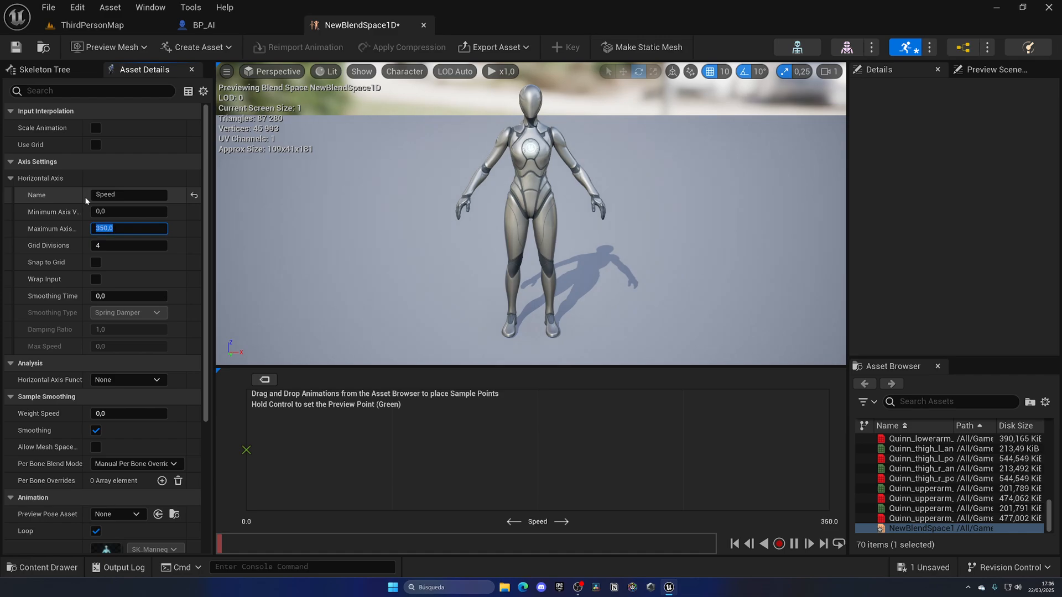
# Place MM_Idle at Speed 0 and MM_Walk_Fwd at 350, previewing the blend between them
pyautogui.write('idle')
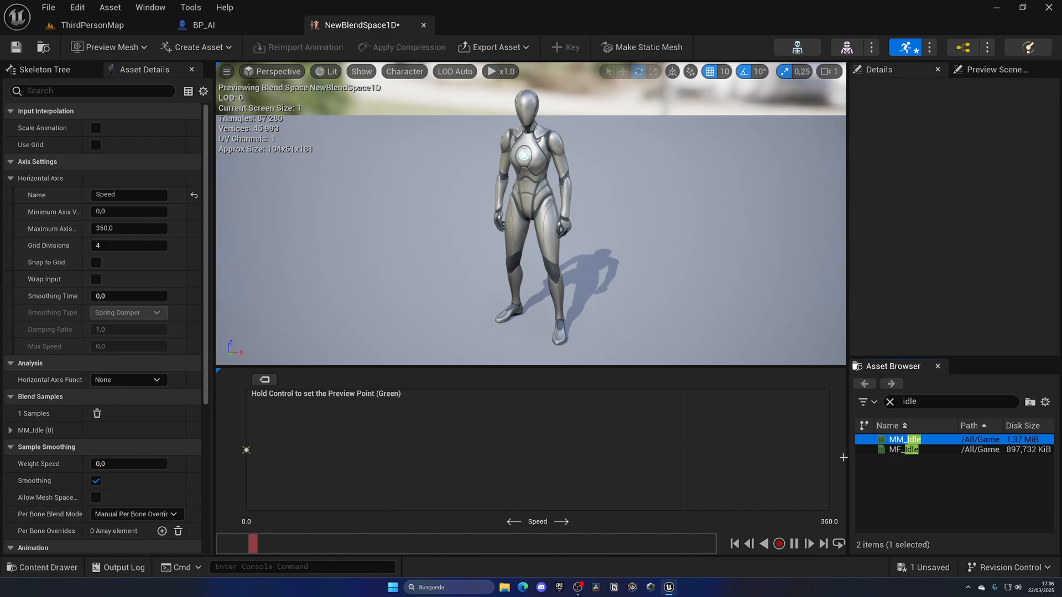
pyautogui.write('walk')
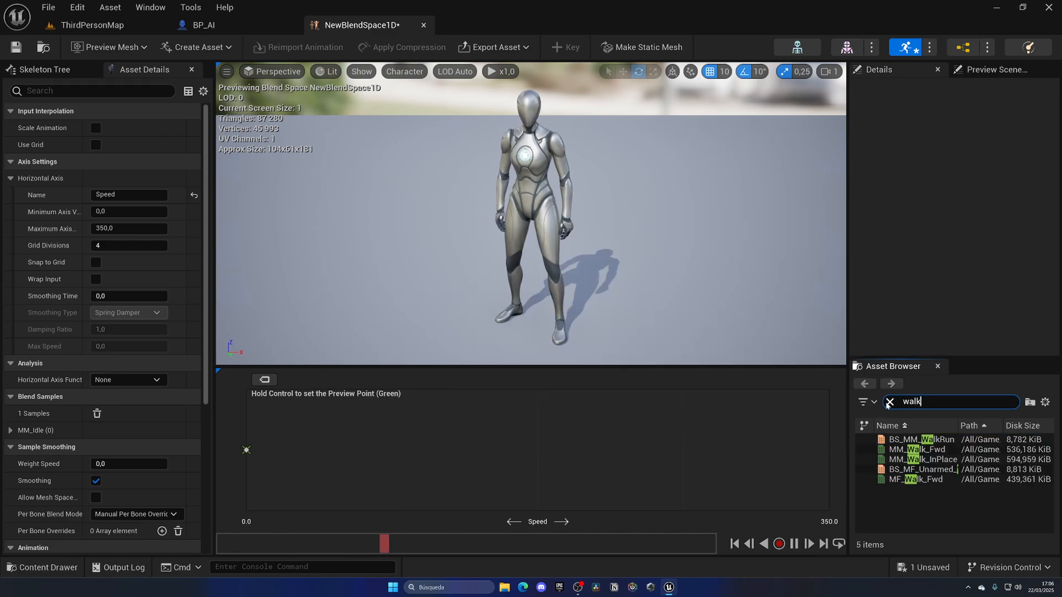
pyautogui.click(921, 449)
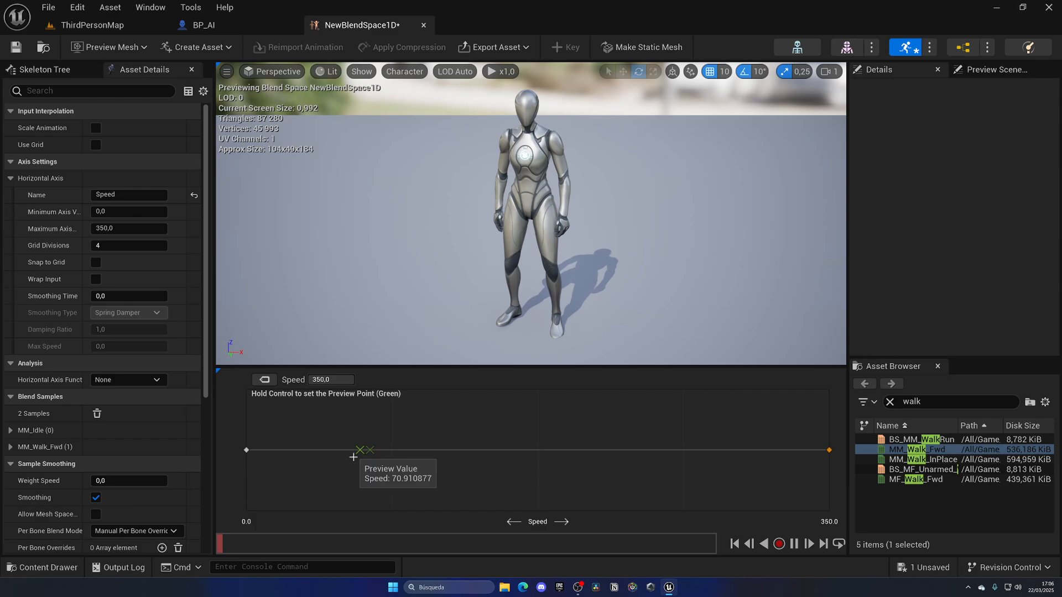
pyautogui.moveTo(363, 450); pyautogui.dragTo(289, 451)
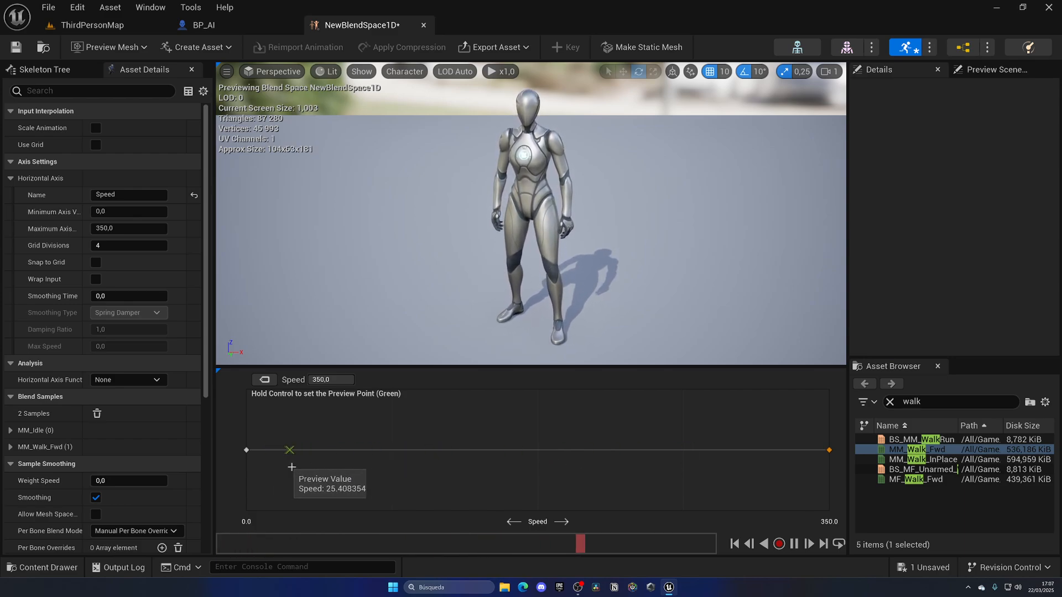
pyautogui.moveTo(289, 451); pyautogui.dragTo(247, 450)
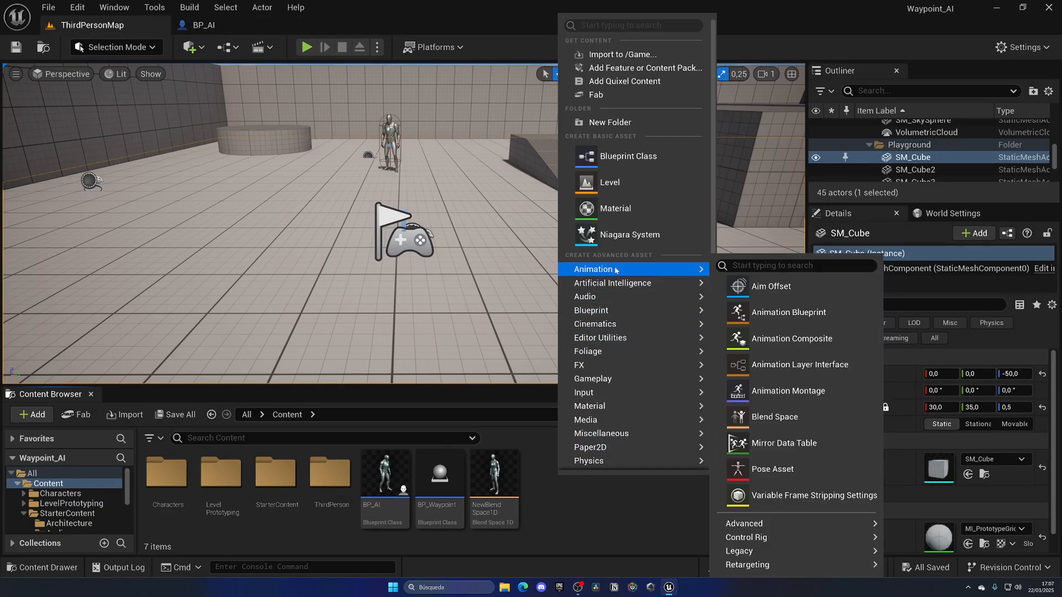
# Create an Animation Blueprint for SK_Mannequin named ABP_AI and open it
pyautogui.click(788, 312)
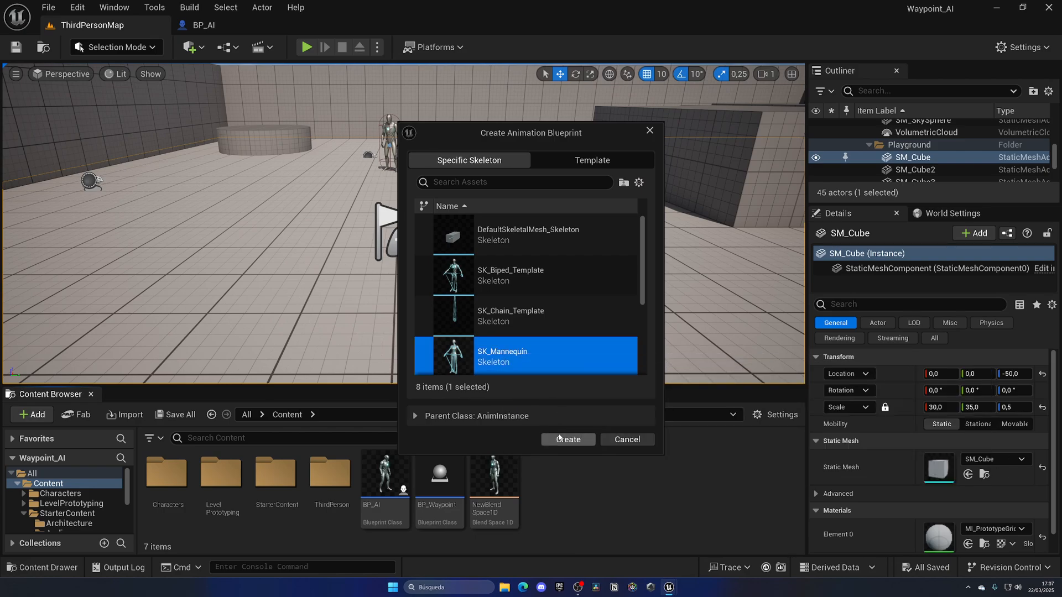
pyautogui.click(567, 439)
pyautogui.write('ABP_')
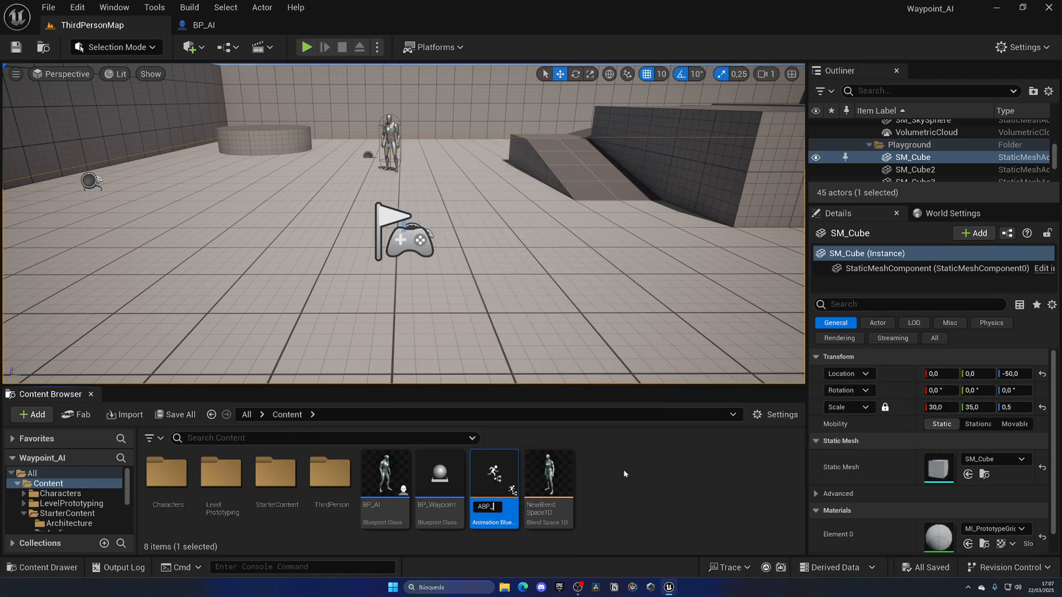
pyautogui.doubleClick(493, 472)
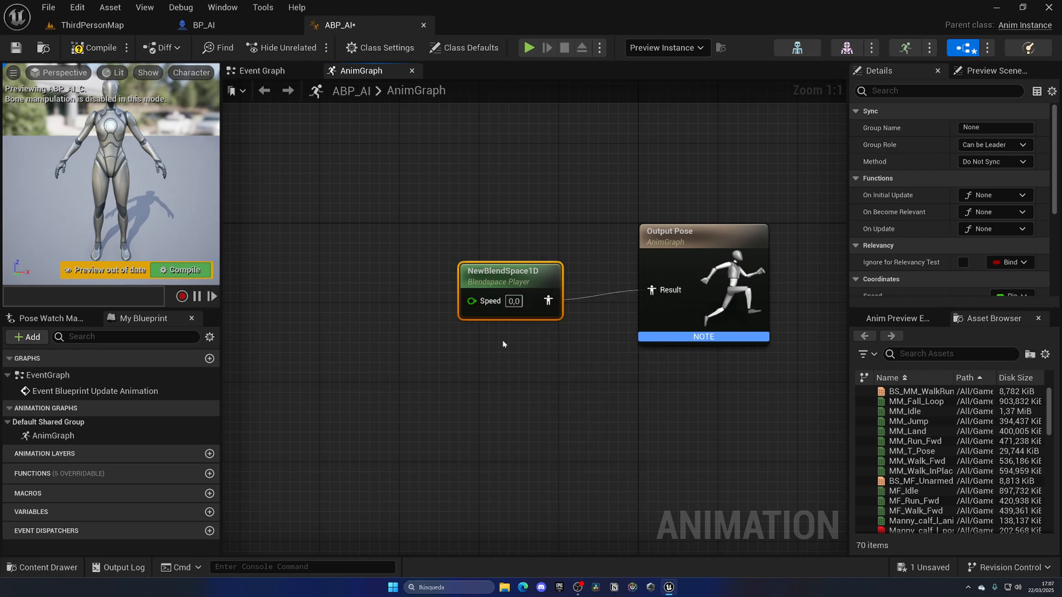
# Set Speed from Try Get Pawn Owner > Get Velocity > Vector Length in the Event Graph, and save all
pyautogui.click(262, 71)
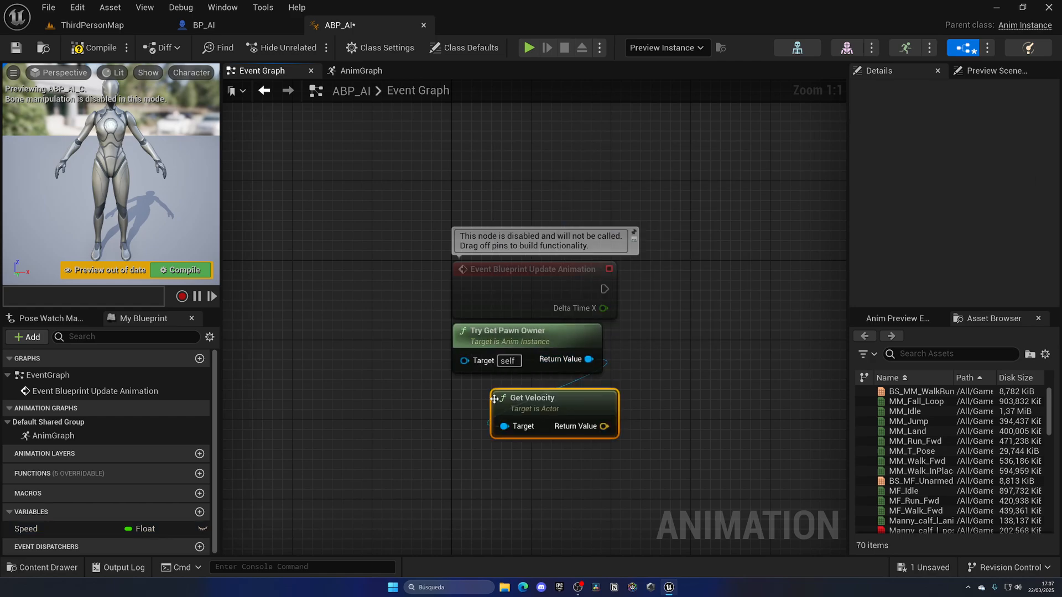
pyautogui.write('v')
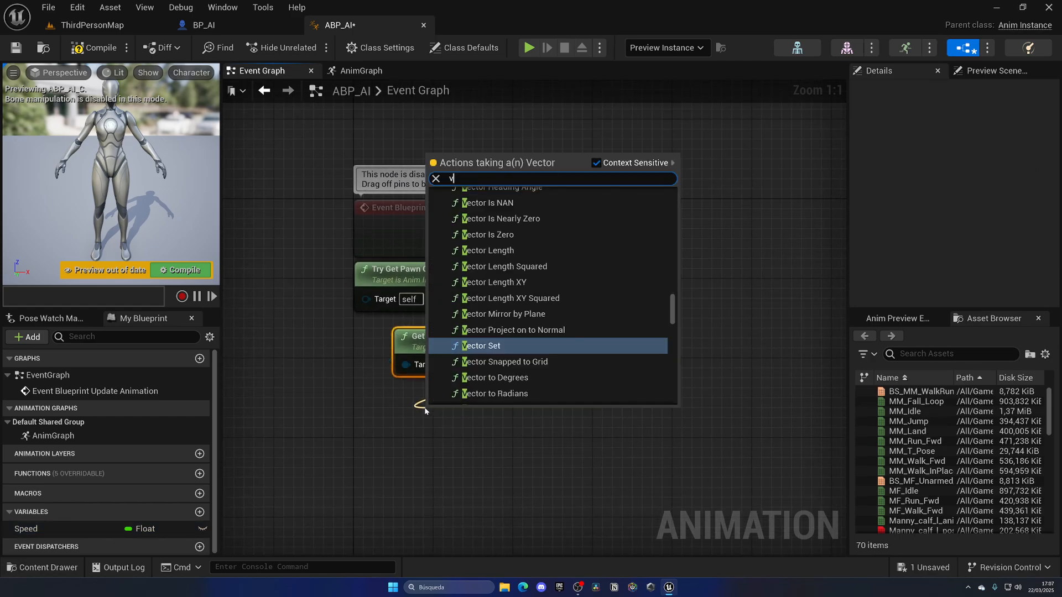
pyautogui.write('ector le')
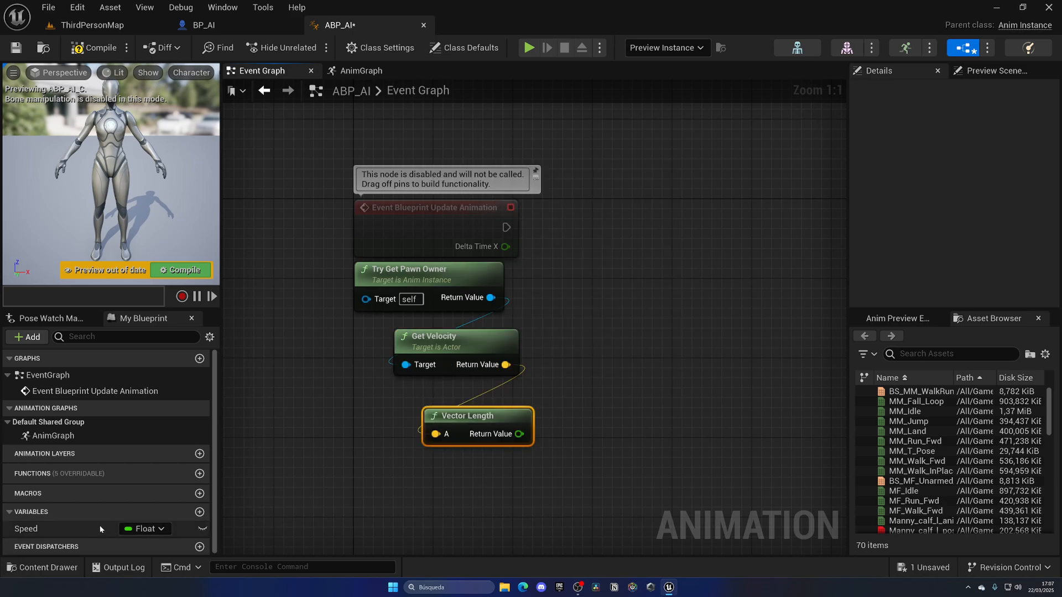
pyautogui.moveTo(26, 529); pyautogui.dragTo(704, 234)
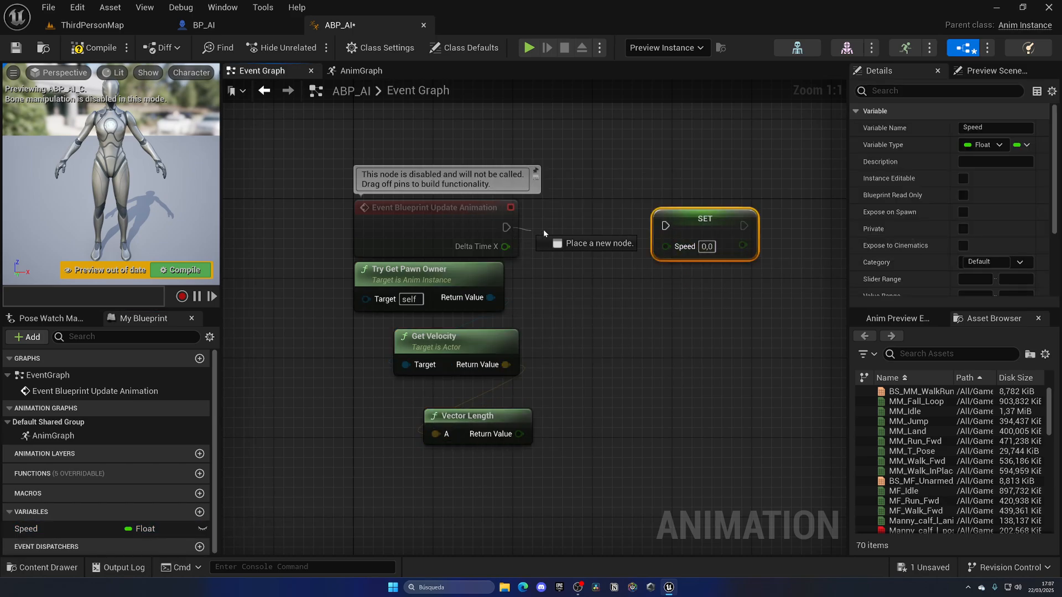
pyautogui.moveTo(515, 433); pyautogui.dragTo(665, 244)
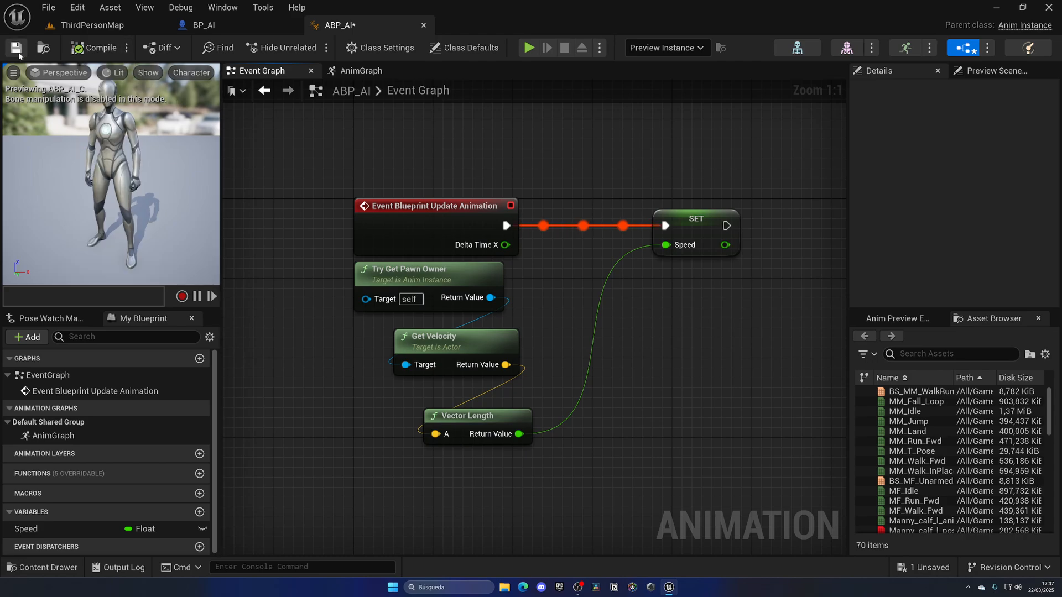
pyautogui.click(359, 71)
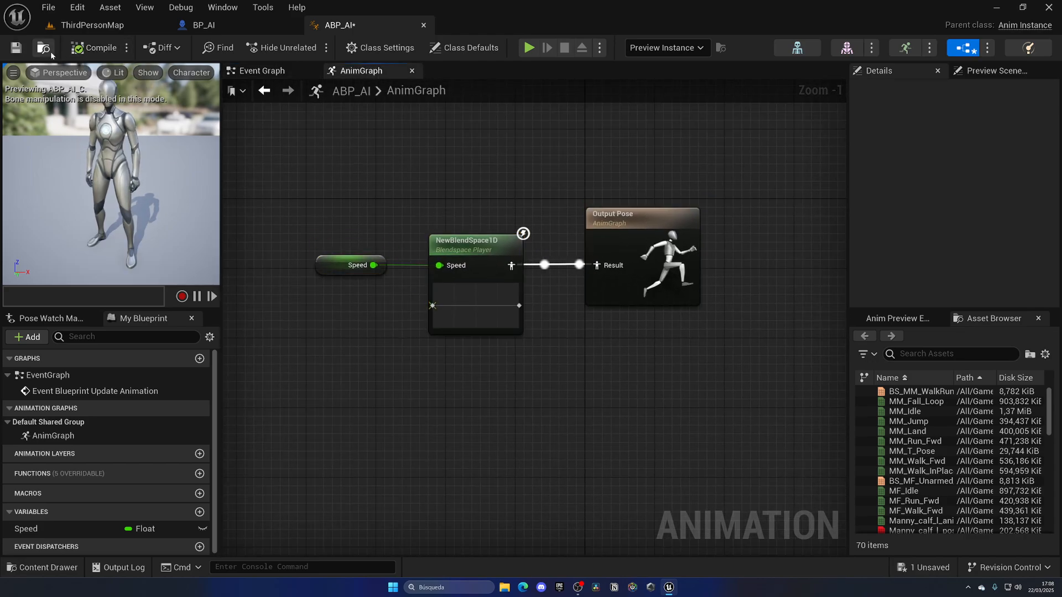
pyautogui.click(204, 26)
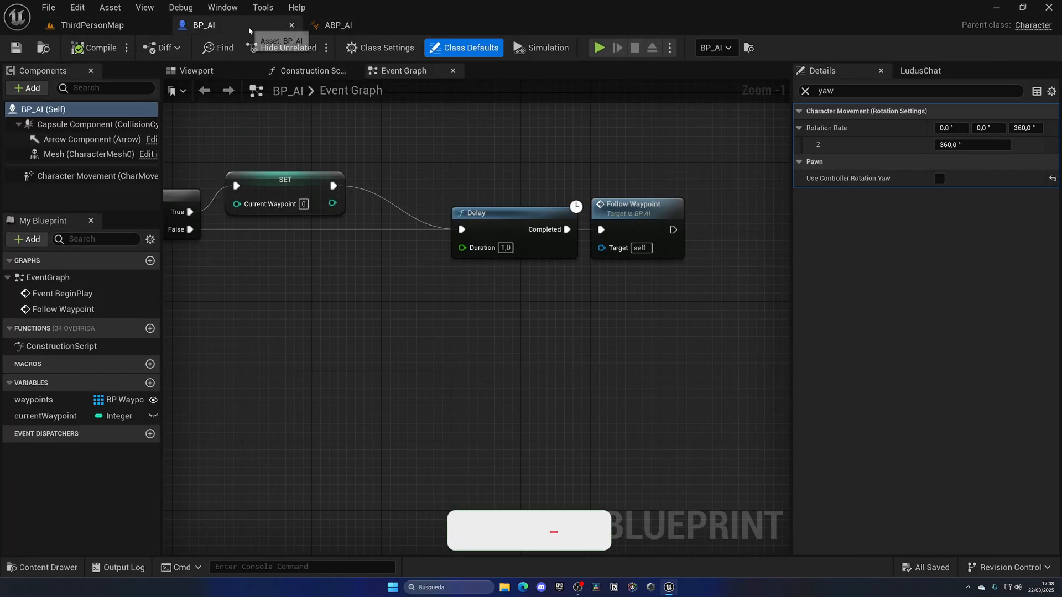
# Assign ABP_AI as the Mesh Anim Class, set the blend space Weight Speed to 10, and play-test
pyautogui.click(197, 70)
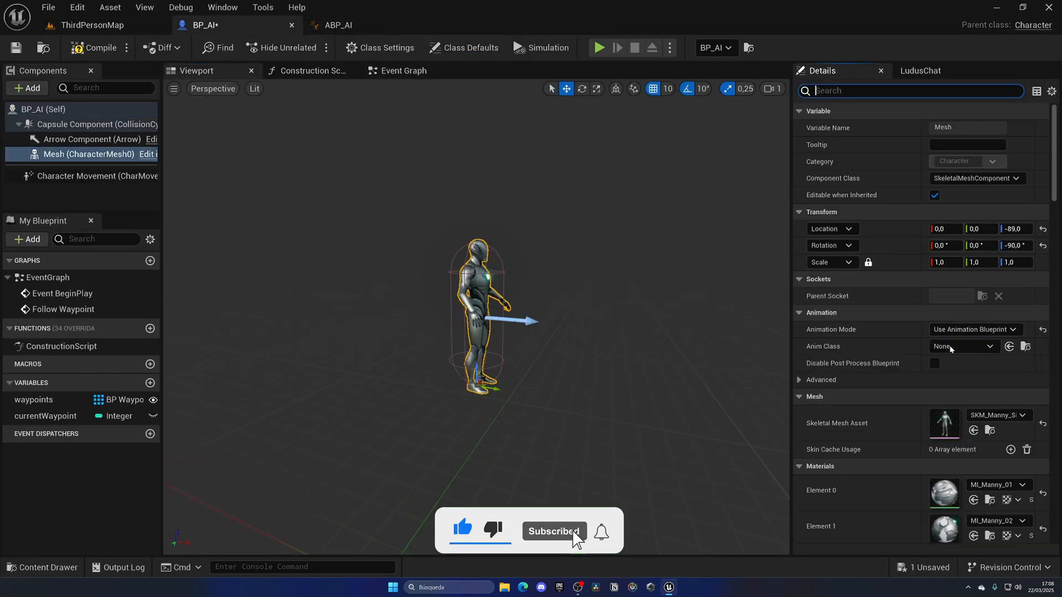
pyautogui.click(960, 346)
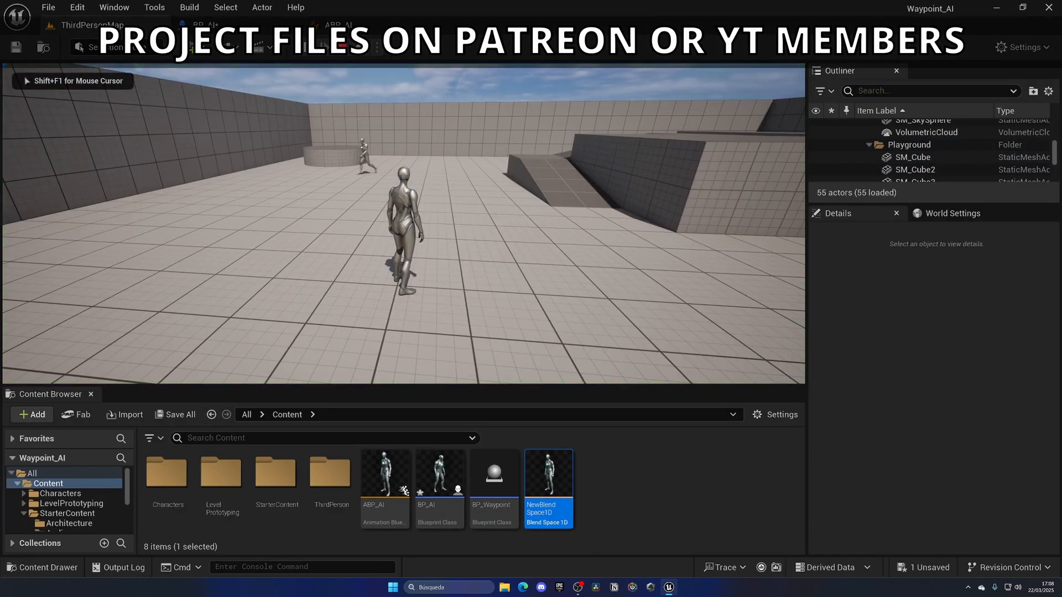
pyautogui.click(324, 46)
pyautogui.write('we')
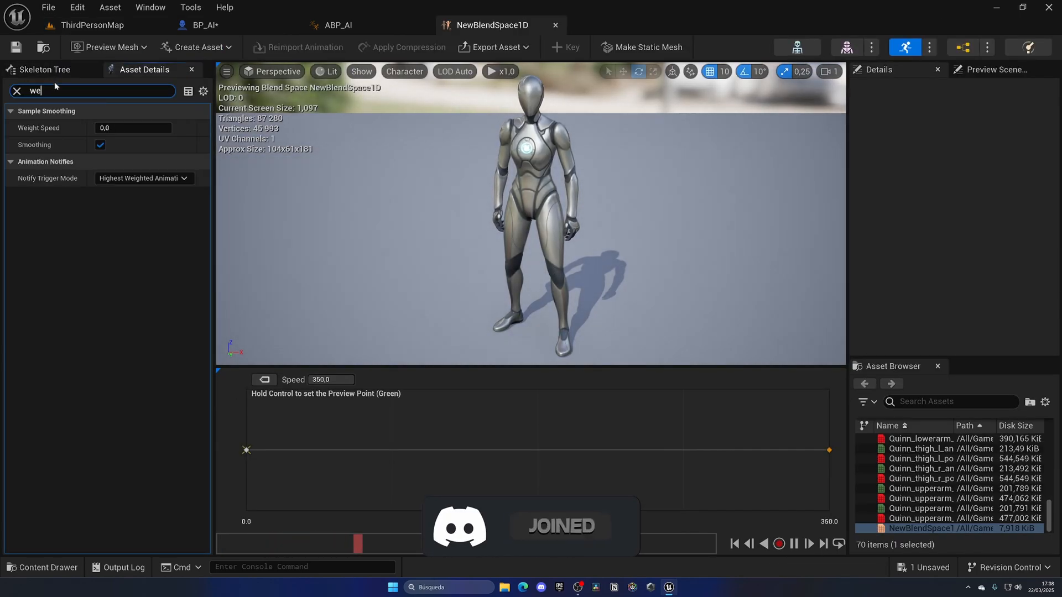
pyautogui.write('10,0')
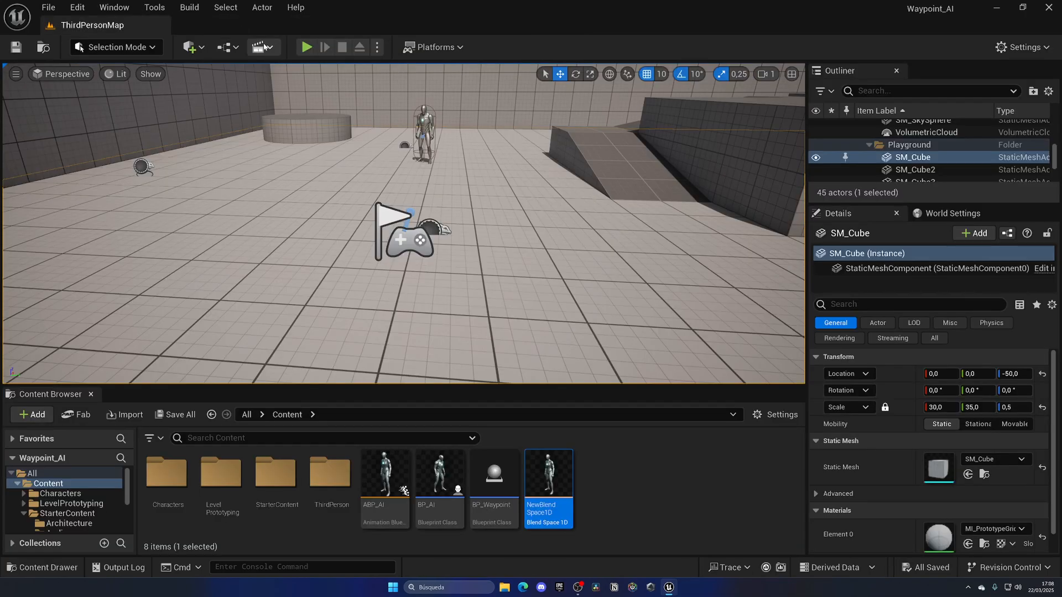
pyautogui.click(305, 46)
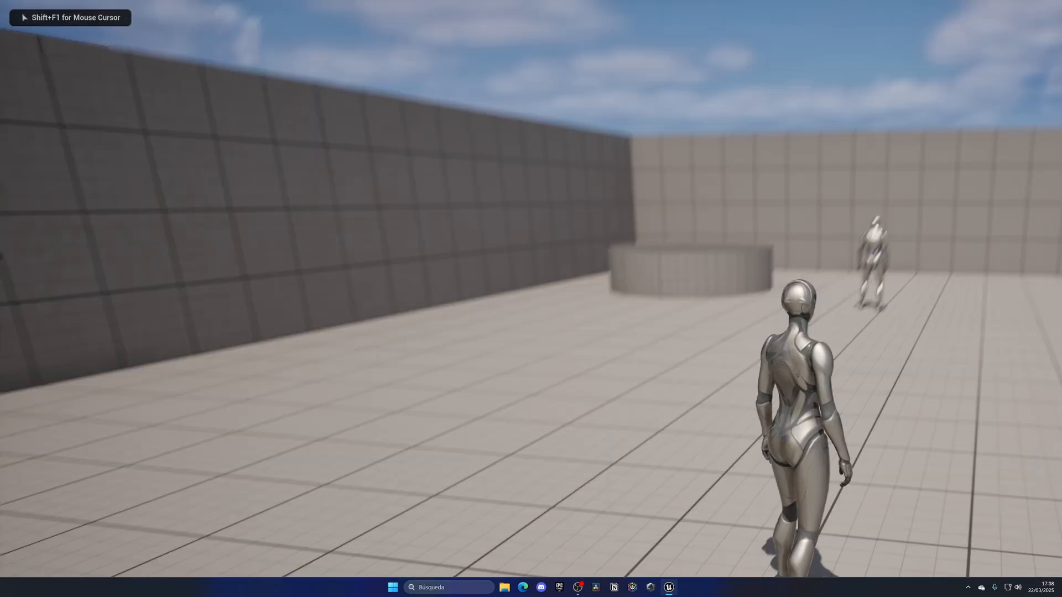